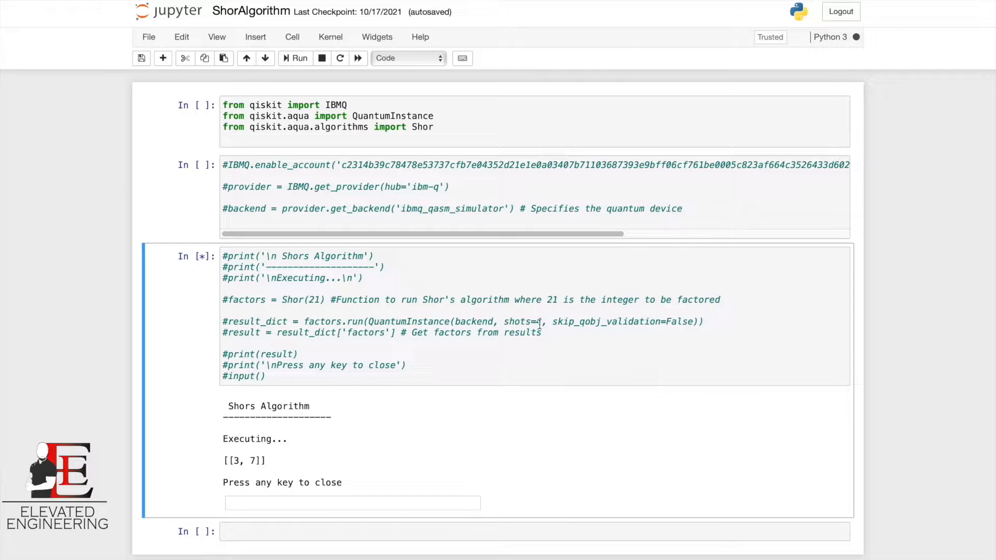
mouse_move(744, 298)
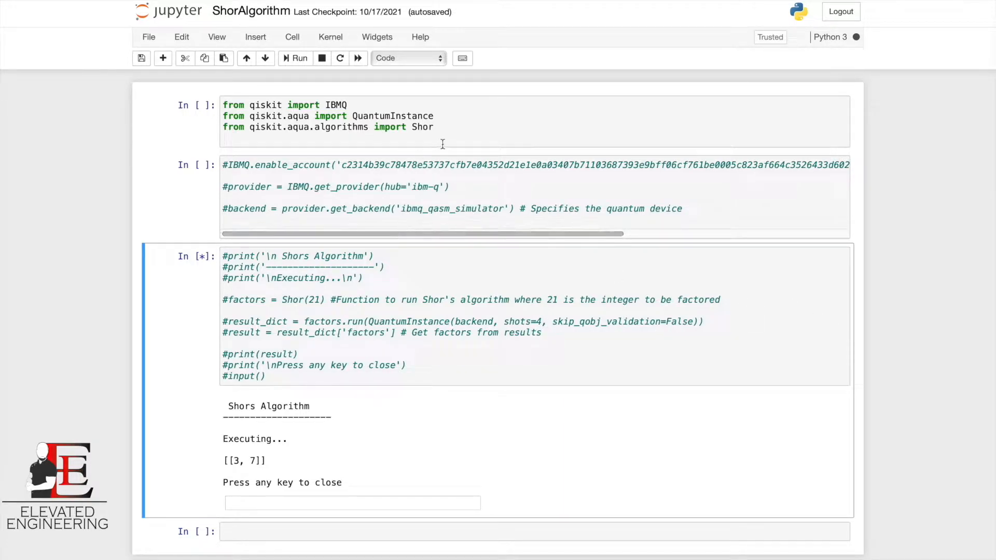
mouse_move(616, 299)
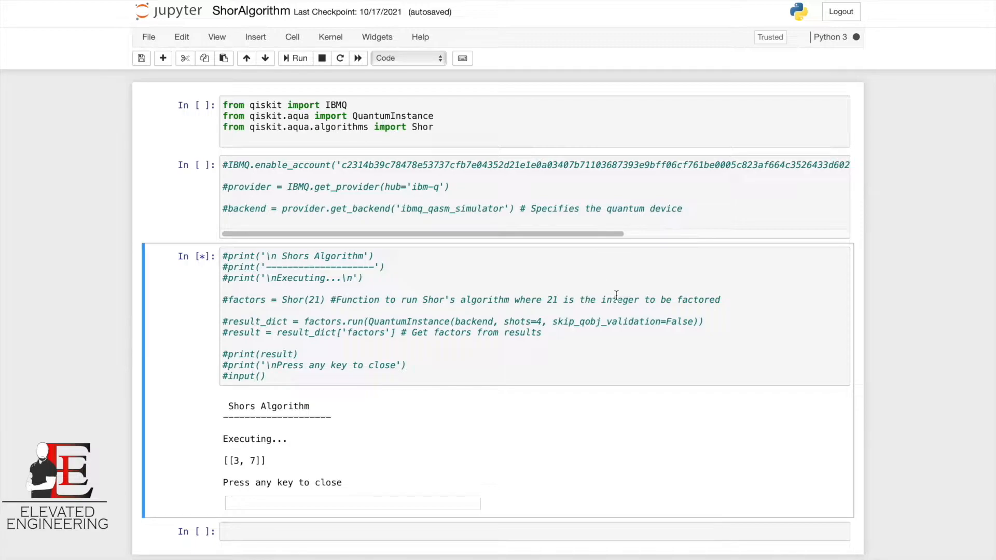
mouse_move(630, 294)
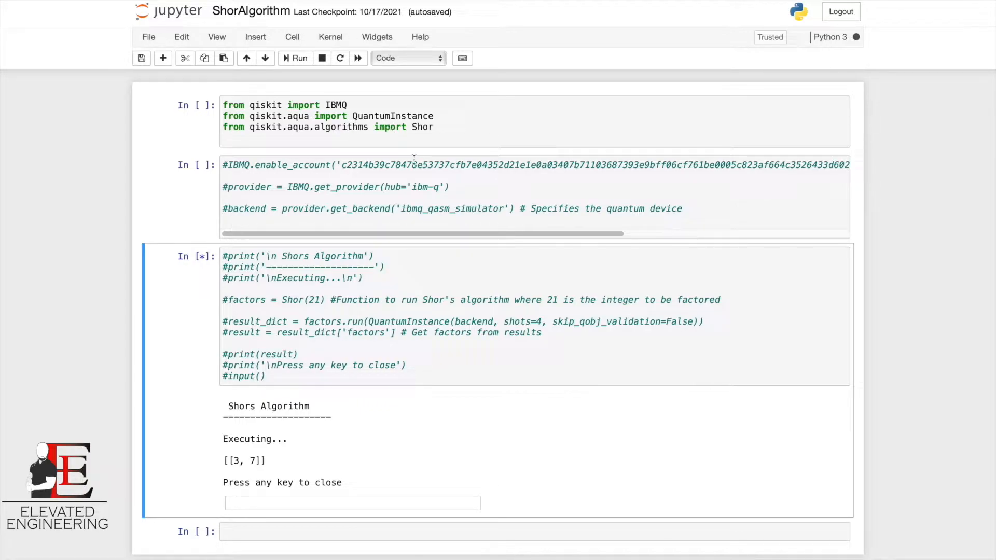
Remove the # from the IBMQ.enable_account line in the second cell and select the API key string.
double_click(421, 127)
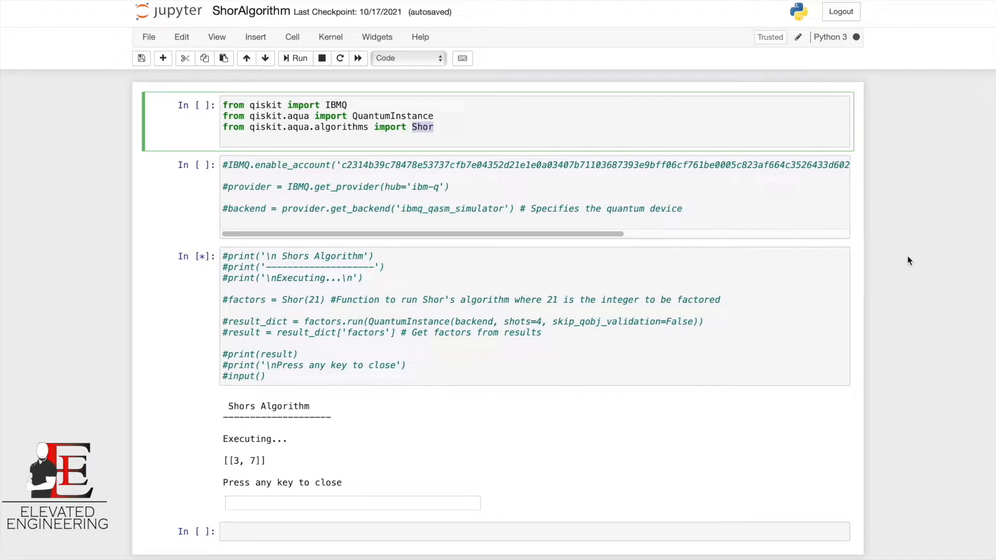
mouse_move(902, 257)
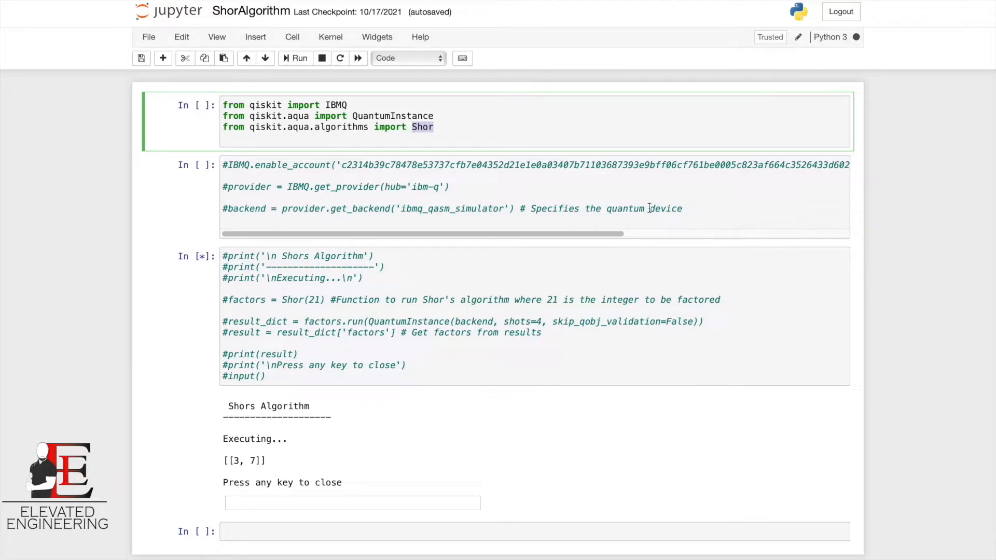
mouse_move(626, 208)
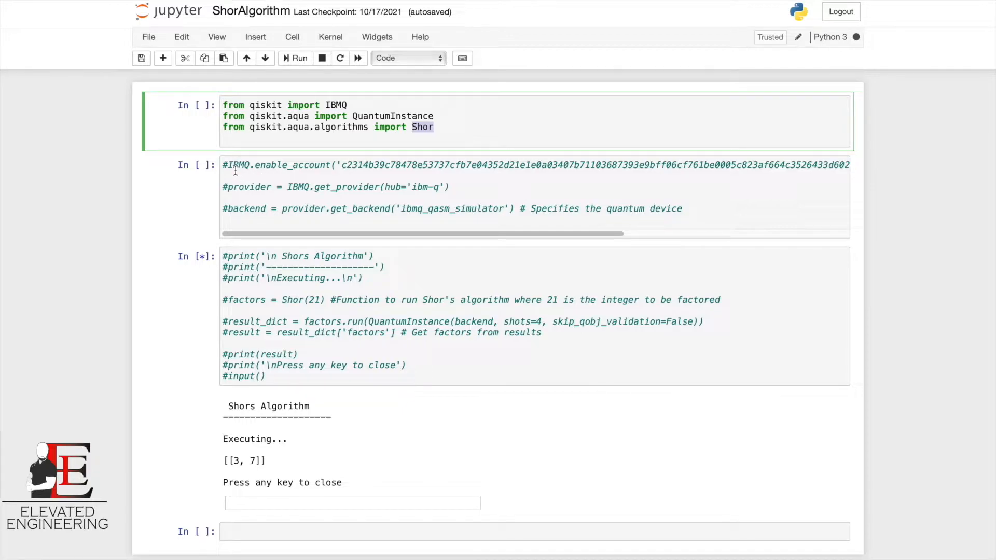
left_click(234, 165)
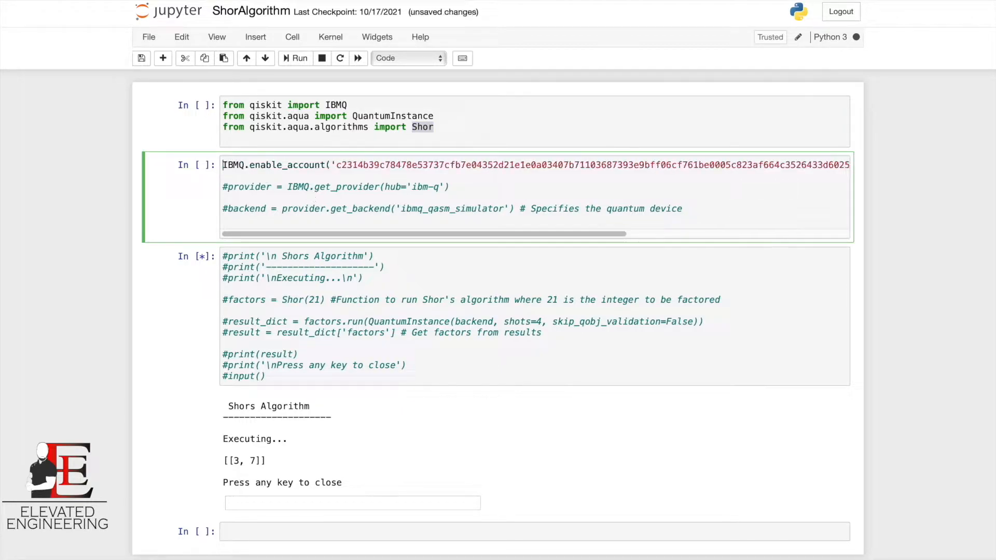
mouse_move(267, 189)
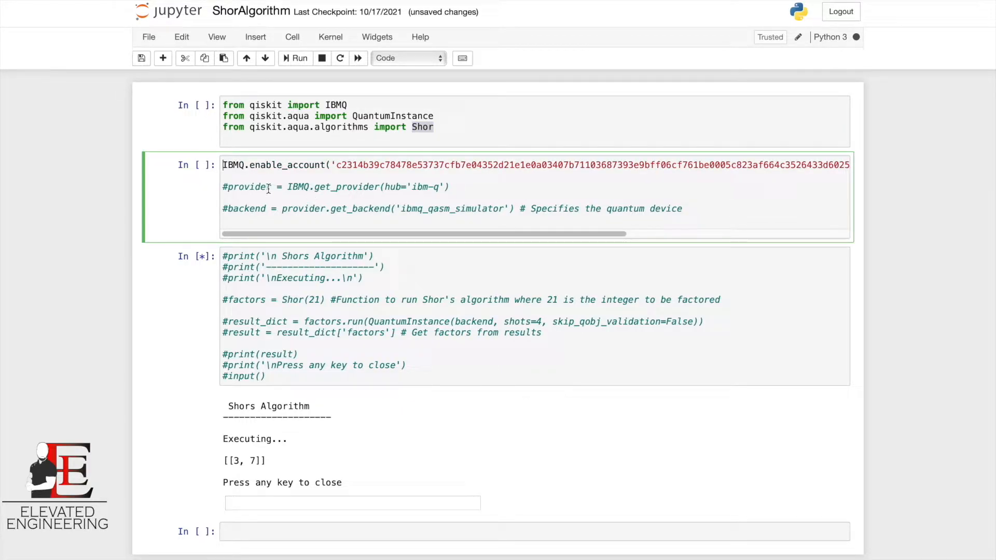
left_click_drag(337, 165, 479, 165)
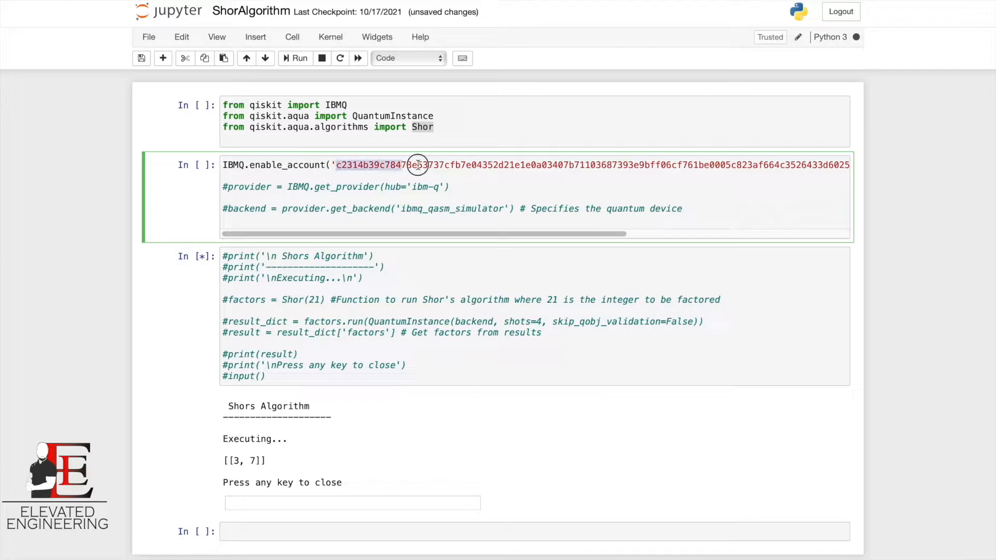
left_click_drag(416, 164, 558, 165)
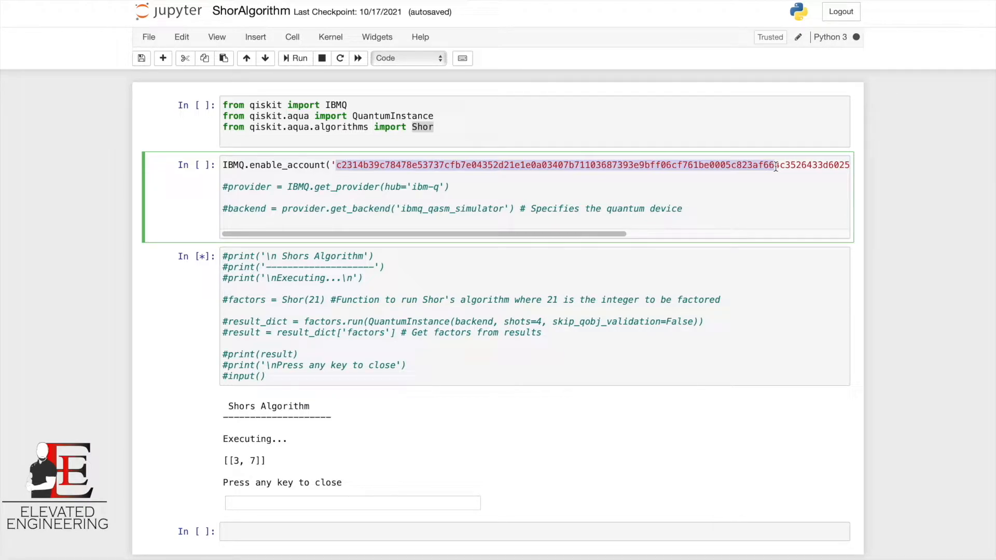
mouse_move(619, 248)
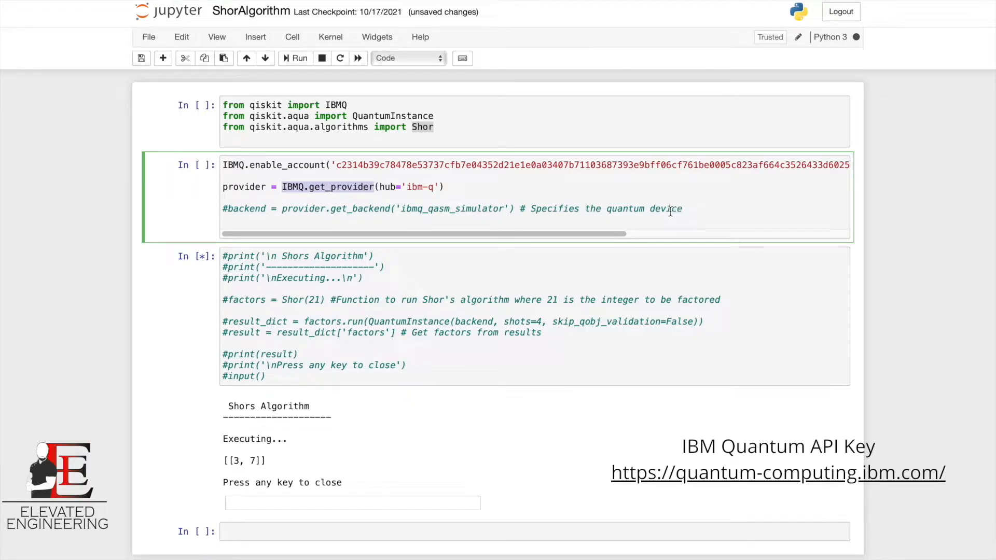
mouse_move(435, 202)
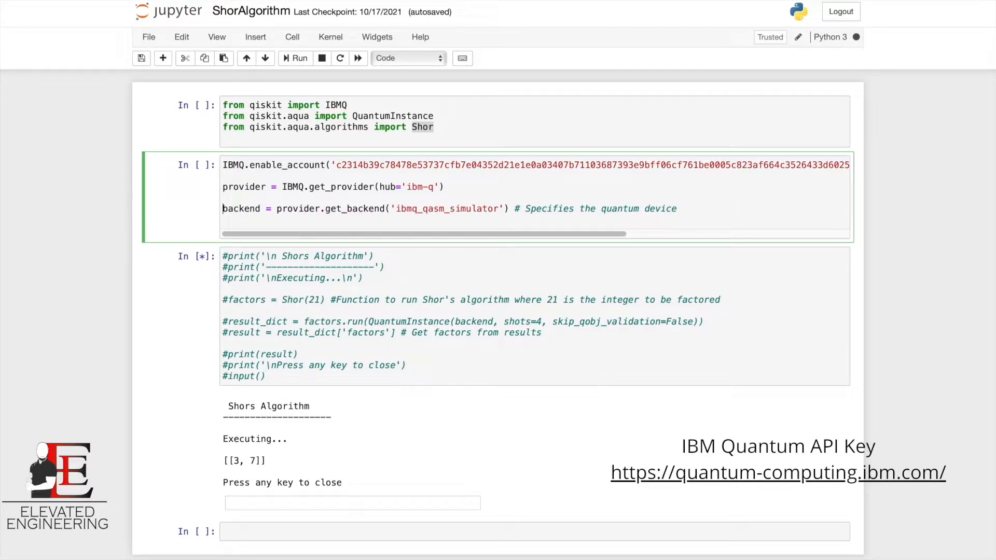
mouse_move(802, 483)
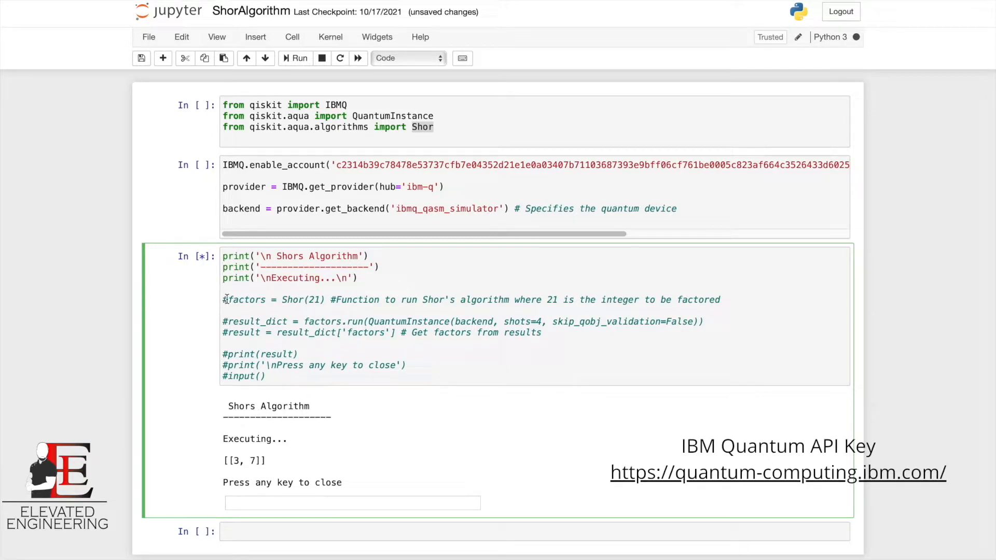
mouse_move(365, 399)
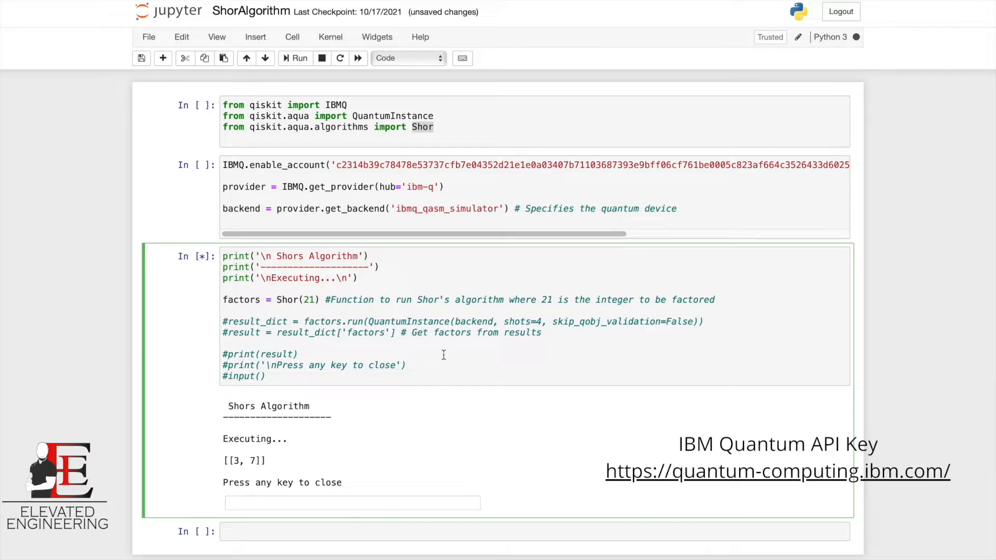
mouse_move(482, 340)
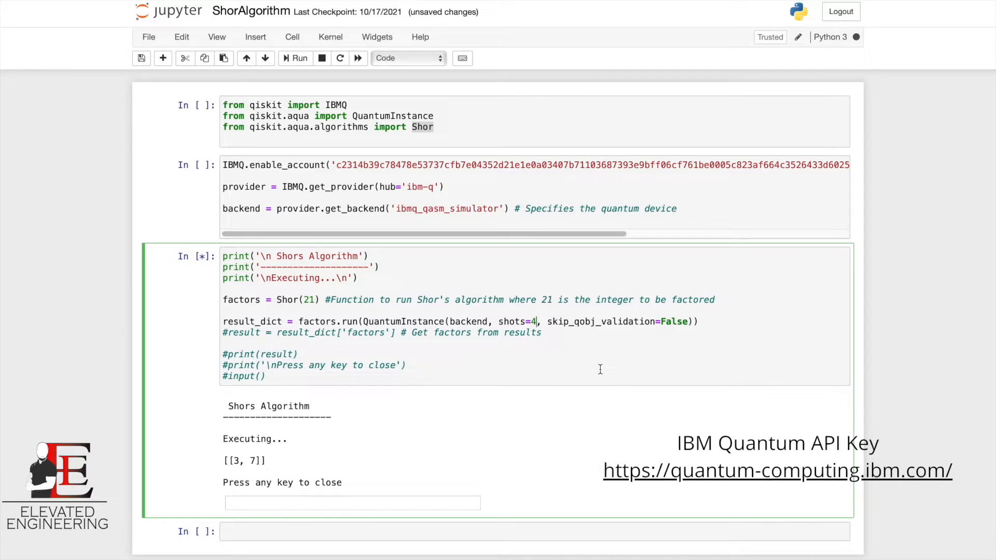
mouse_move(624, 331)
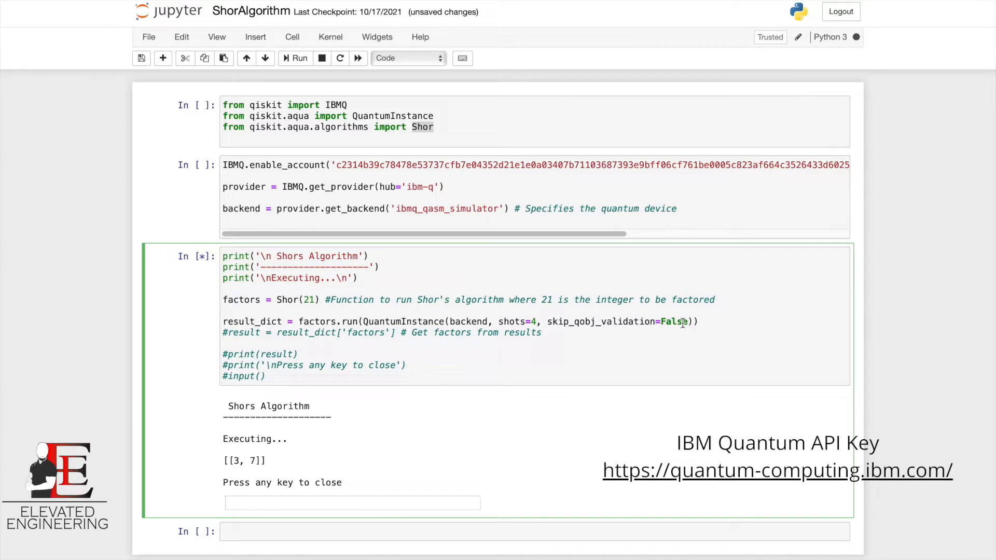
mouse_move(269, 332)
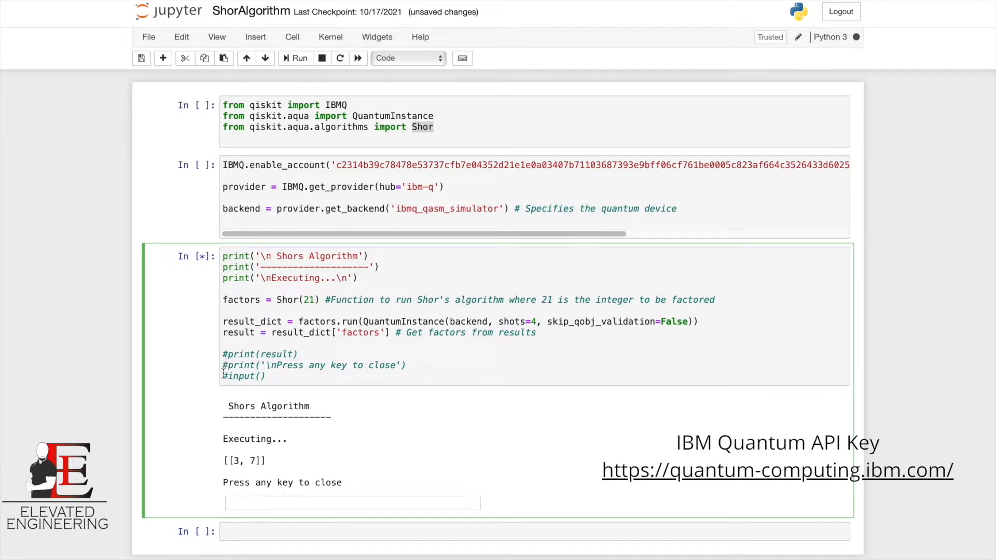
mouse_move(270, 391)
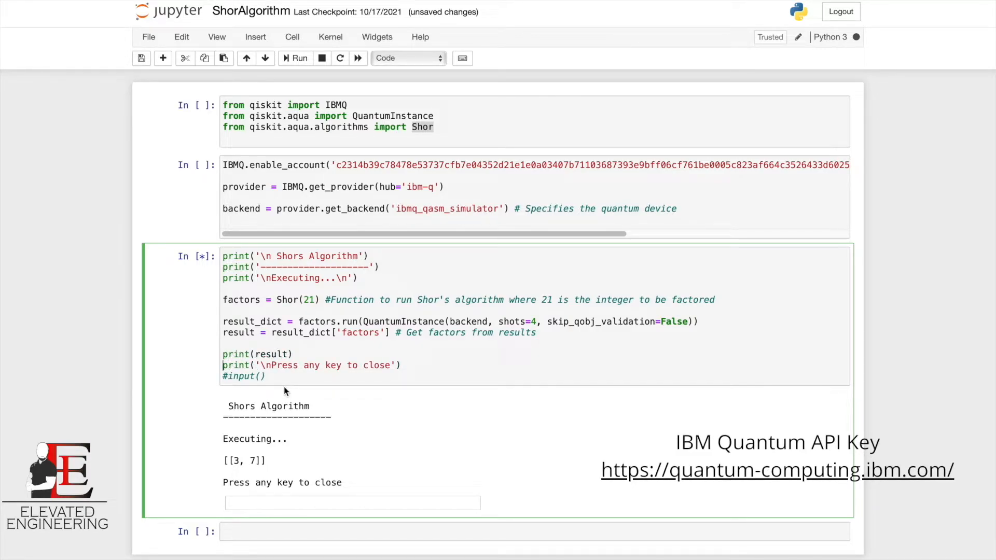
mouse_move(288, 394)
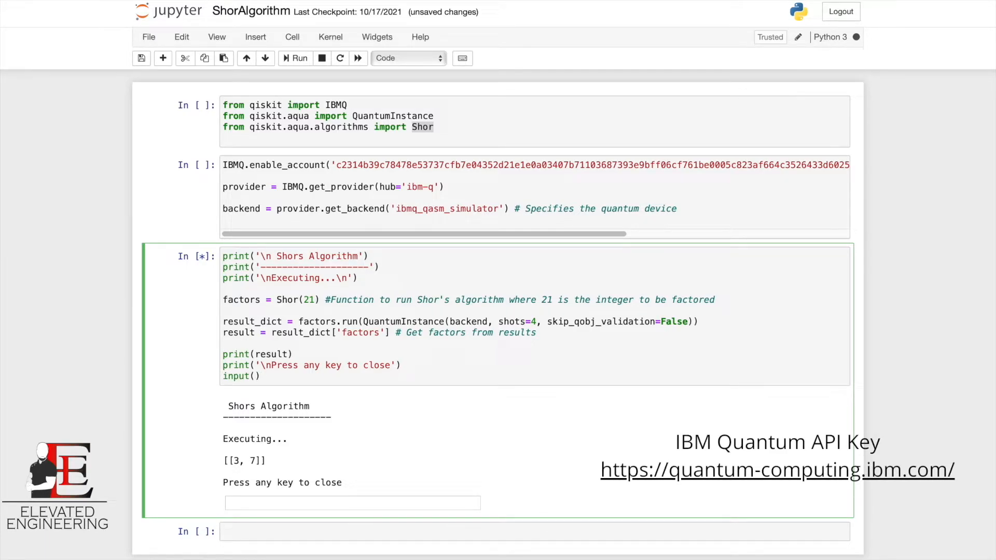
Enter 'q' in the Shor cell's waiting input box.
left_click(353, 503)
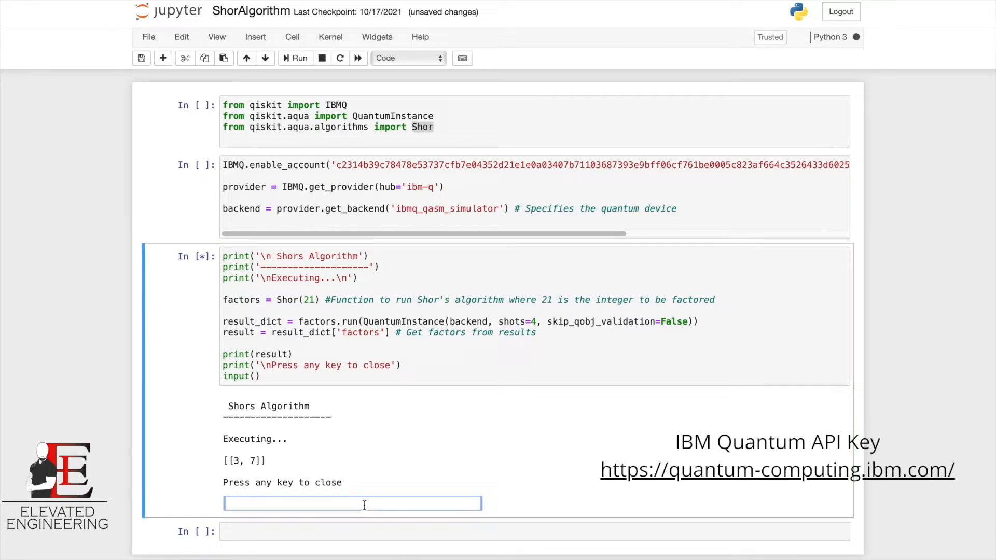
type("q")
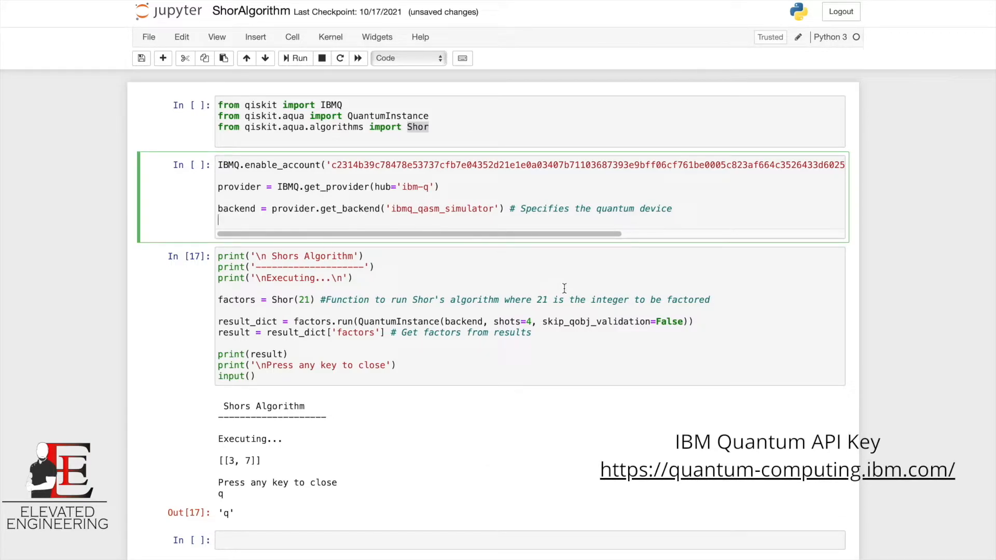
mouse_move(525, 410)
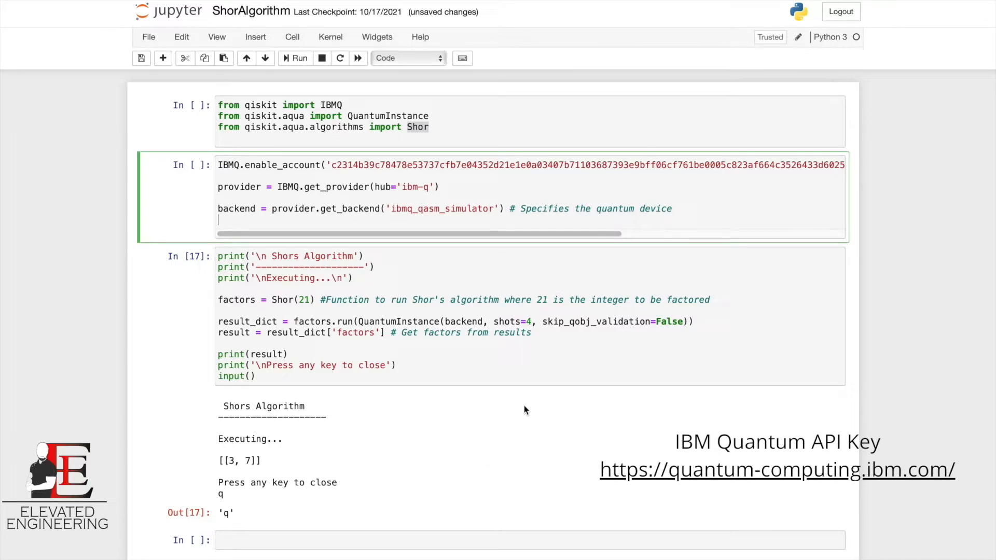
left_click(520, 395)
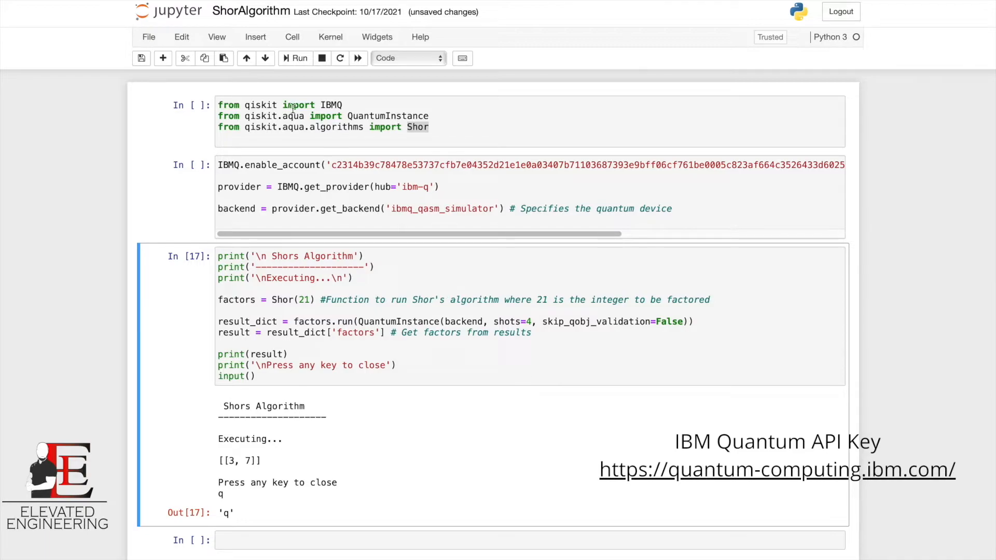
mouse_move(295, 58)
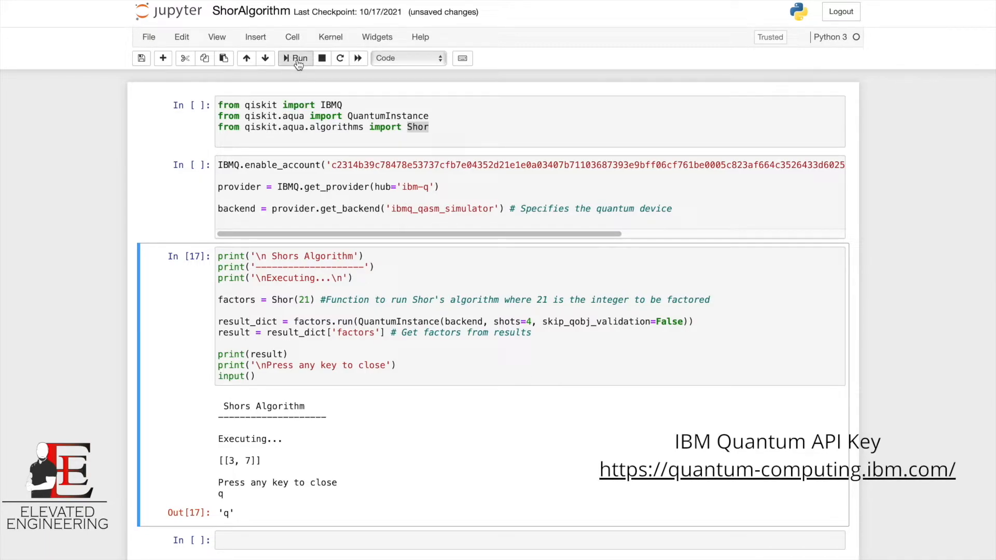
mouse_move(297, 61)
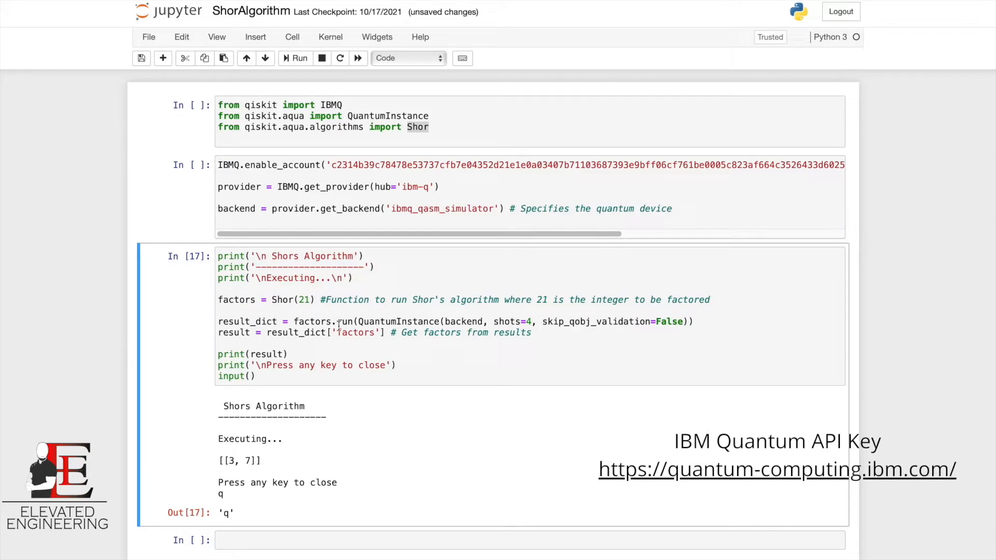
left_click(309, 300)
type("0")
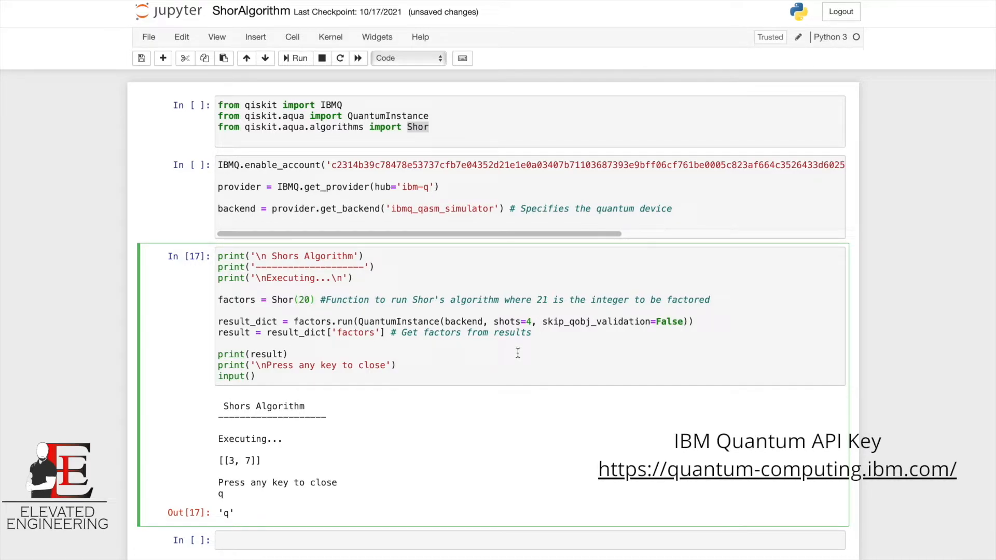
Run the Shor(20) cell and inspect the ValueError about requiring an odd integer above 1.
left_click(300, 58)
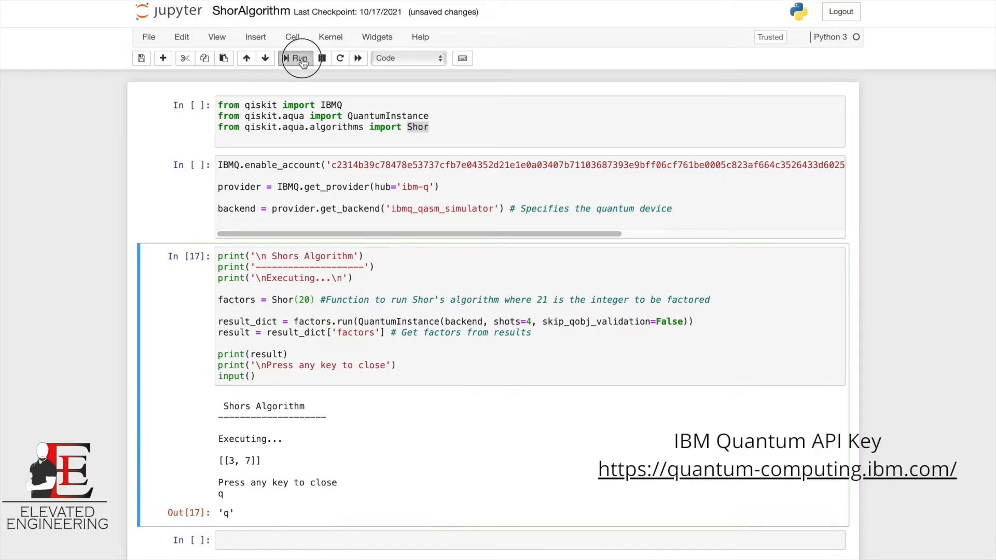
left_click(298, 58)
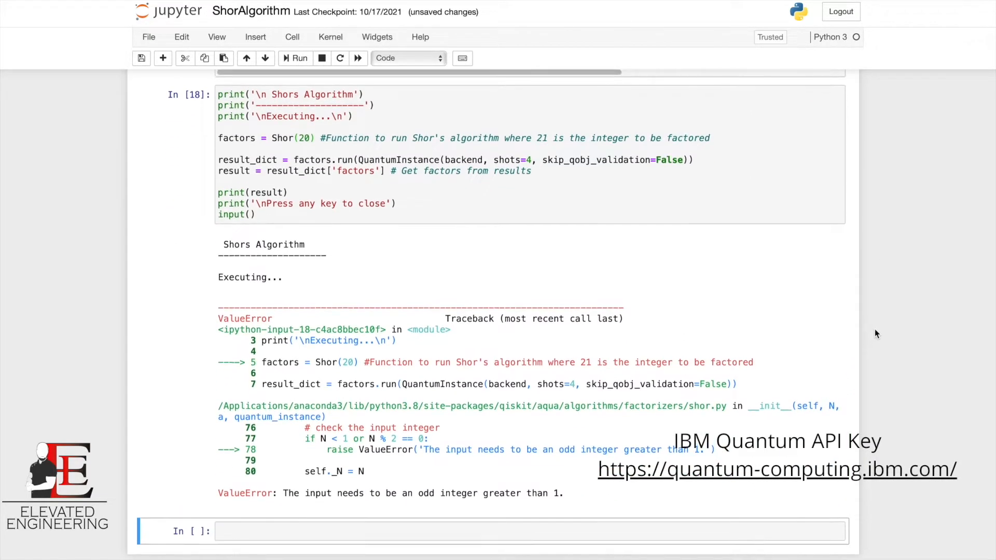
left_click_drag(281, 493, 377, 493)
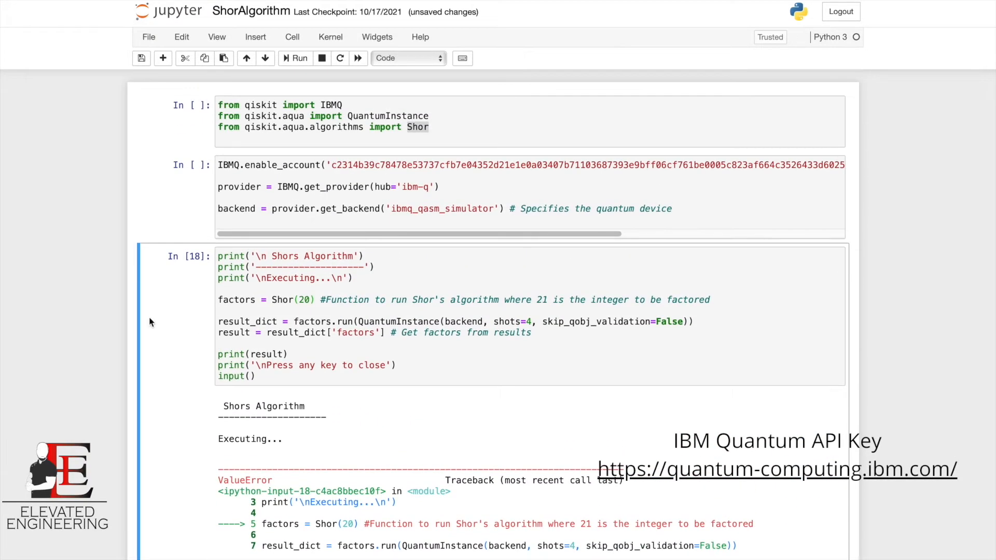
Replace 20 with 21 in the Shor cell and run it again.
left_click(351, 321)
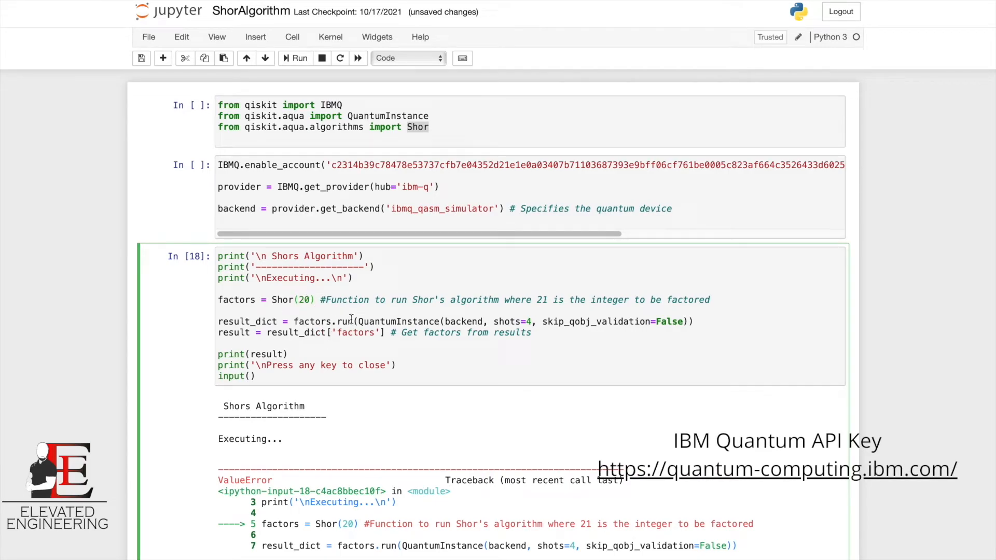
type("21")
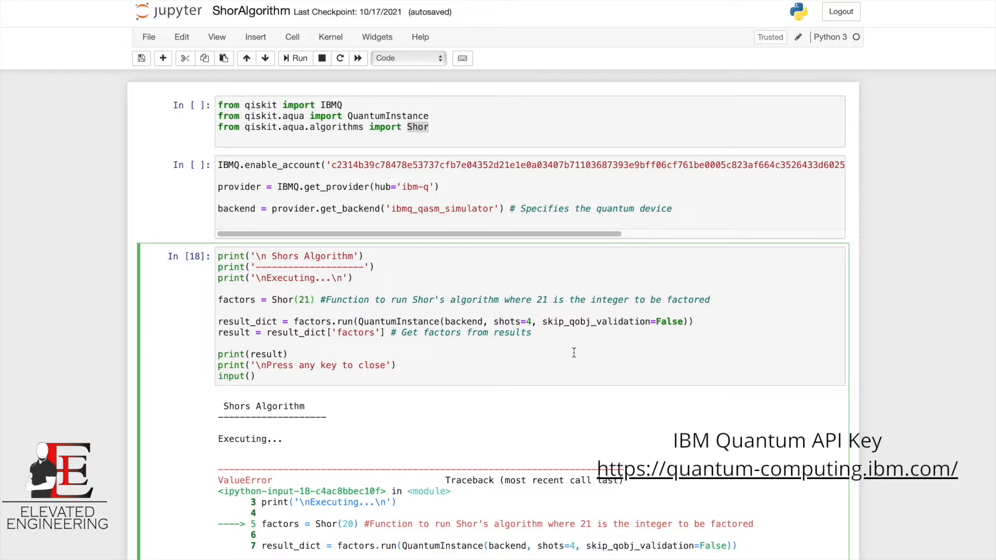
left_click(309, 300)
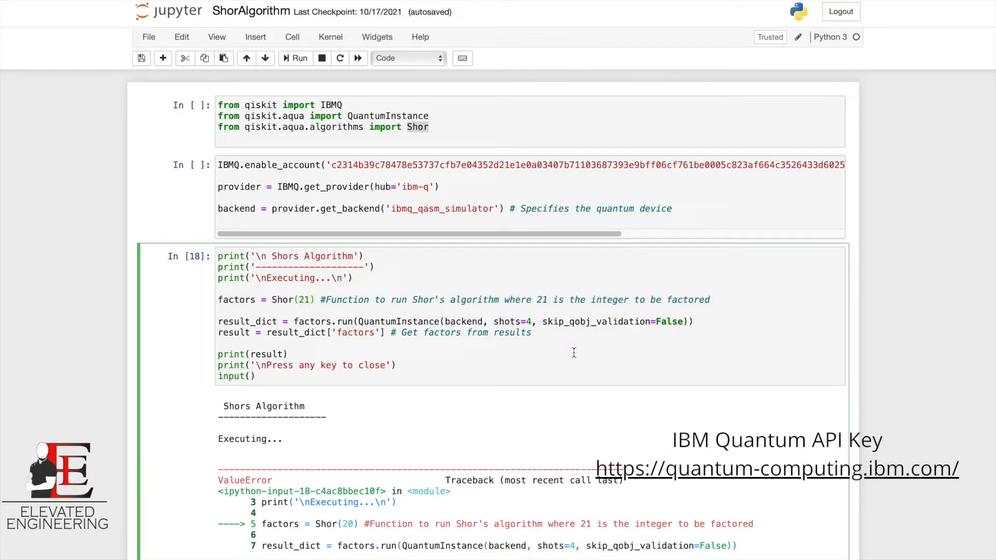
left_click(309, 300)
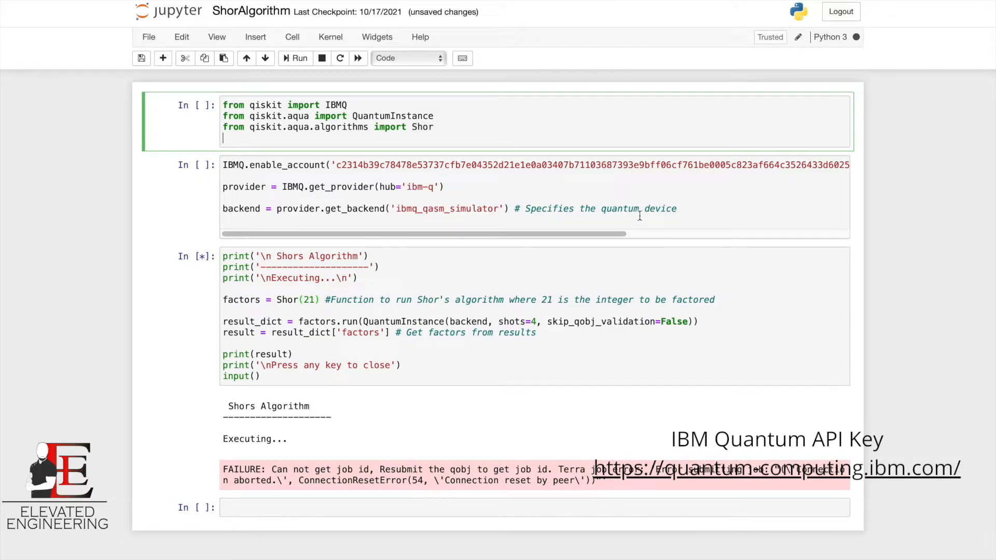
Interrupt the stuck run and rerun the qiskit import and IBMQ account cells.
left_click(296, 58)
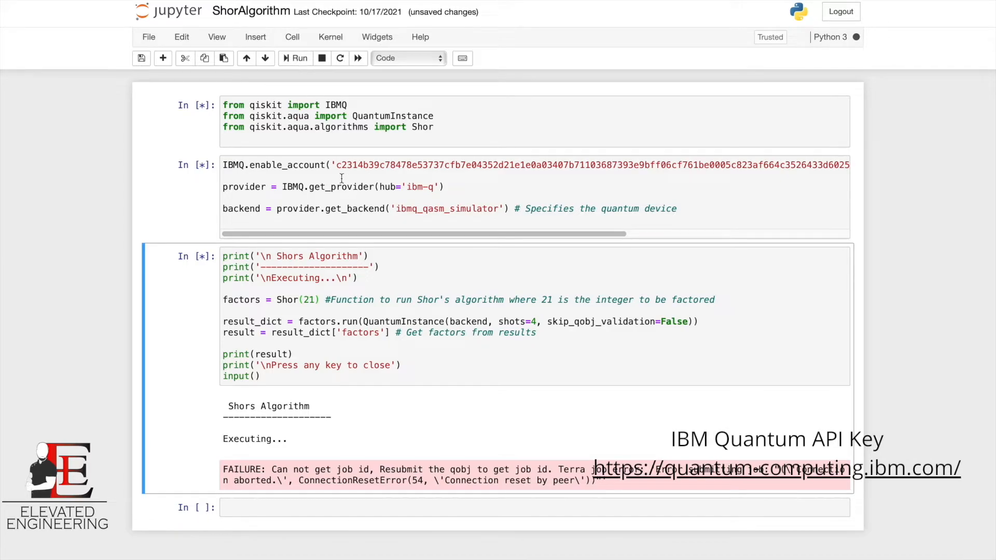
left_click(322, 58)
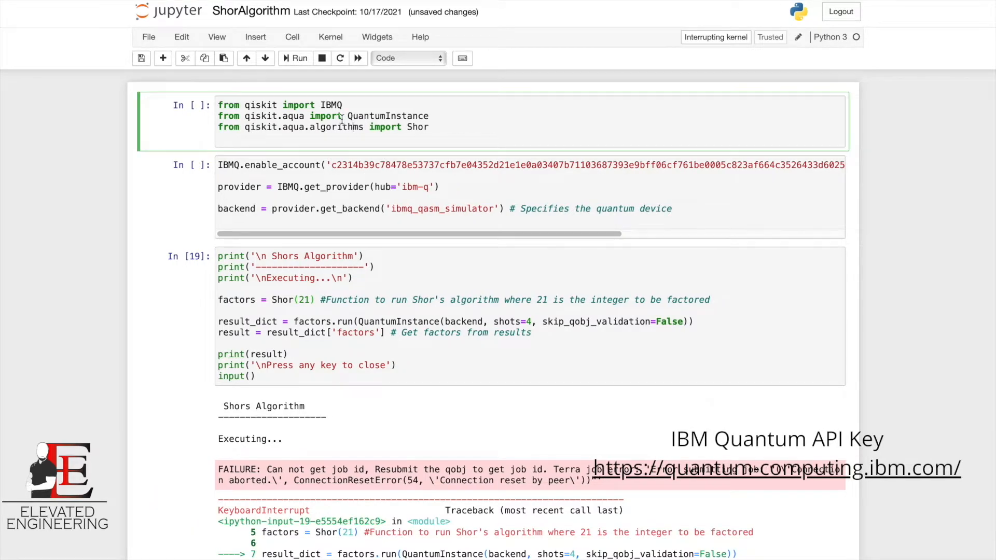
left_click(289, 58)
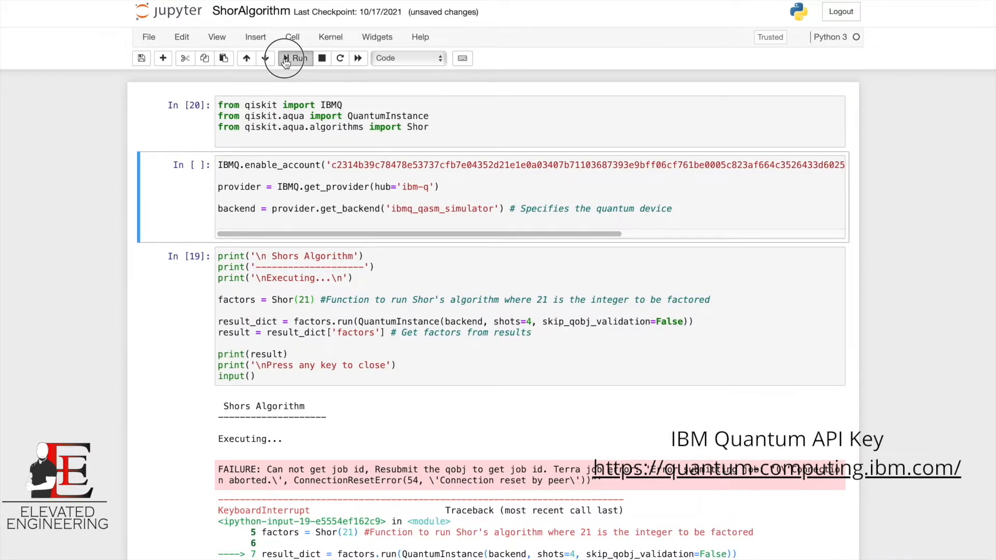
left_click(296, 58)
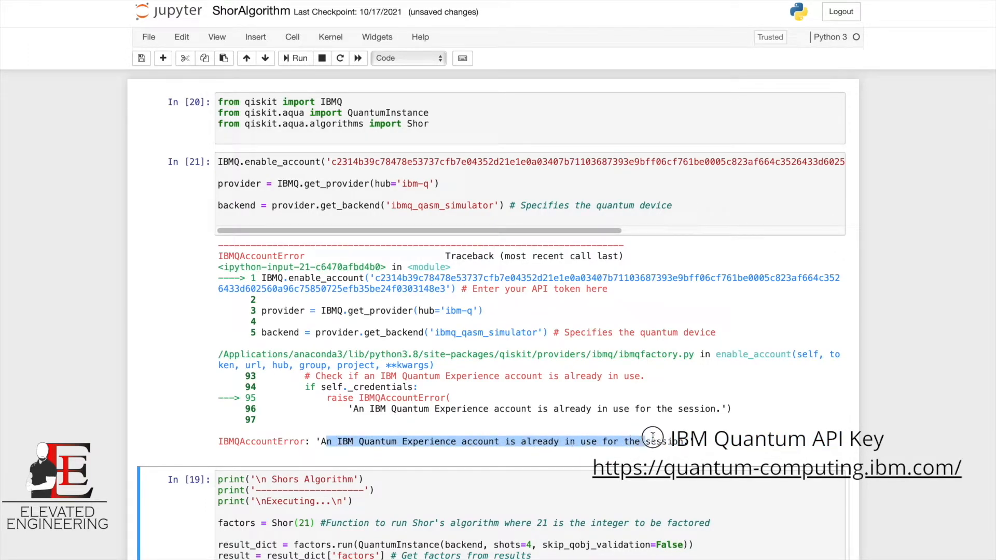
left_click(291, 162)
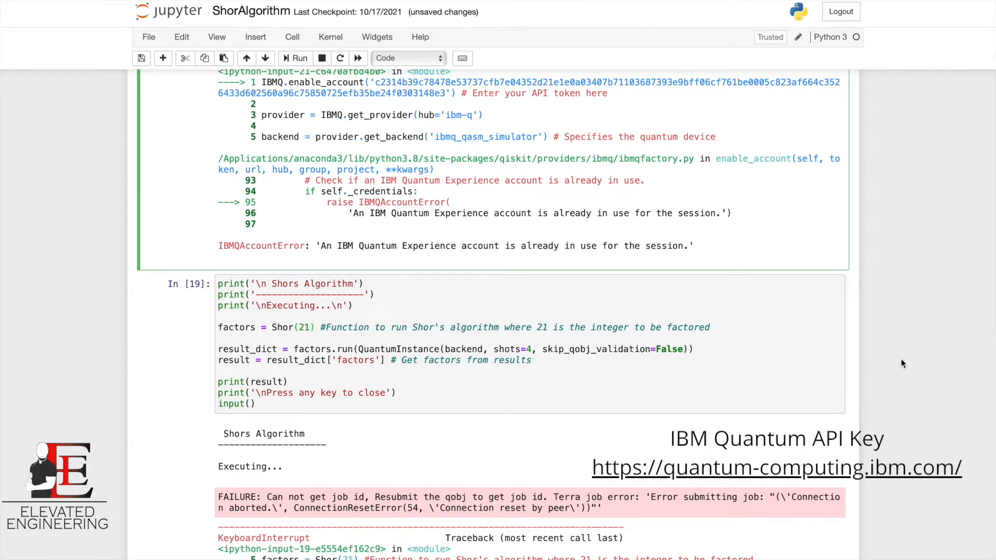
Select and rerun the Shor(21) cell, getting [[3, 7]], then enter 'q' at the prompt.
left_click(532, 360)
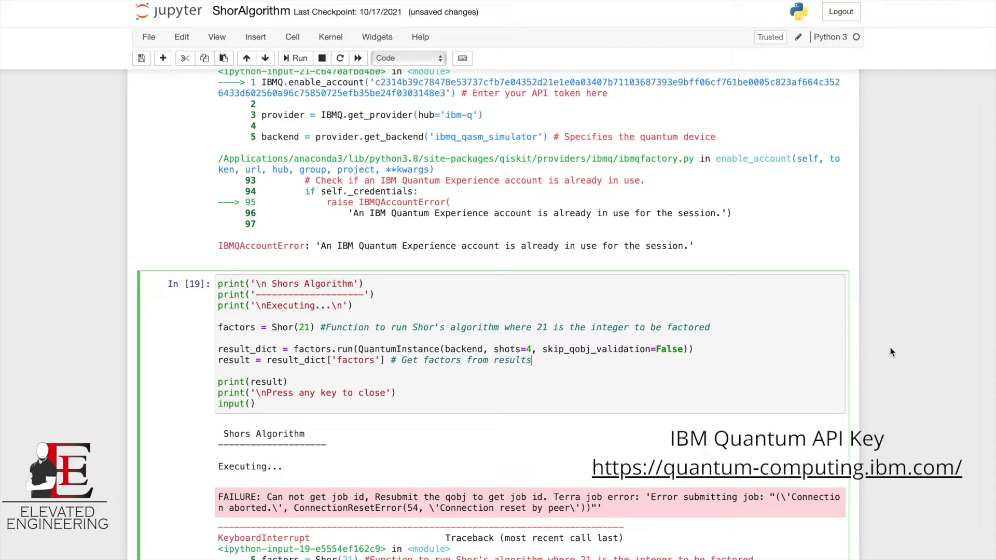
scroll("down", 3)
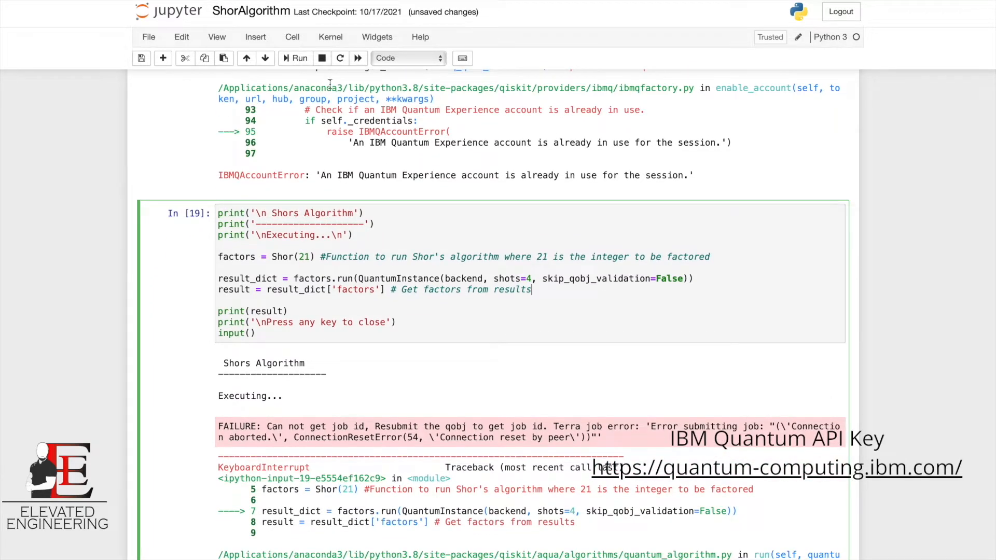
left_click(295, 58)
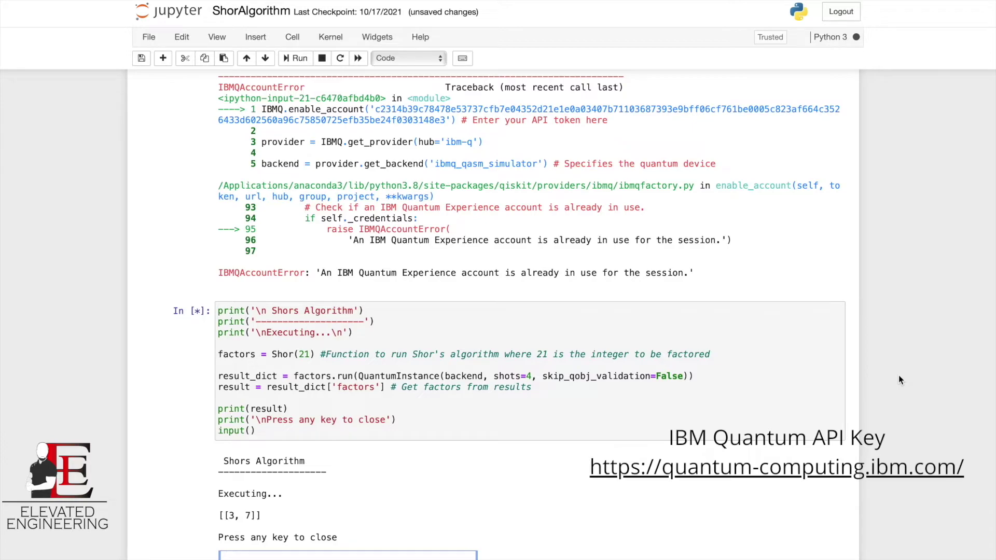
scroll("down", 3)
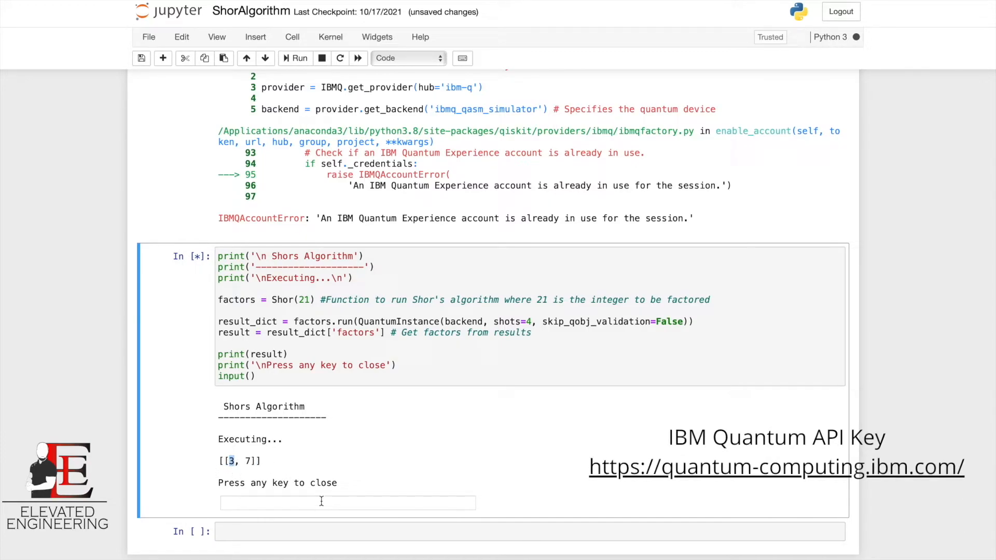
type("q")
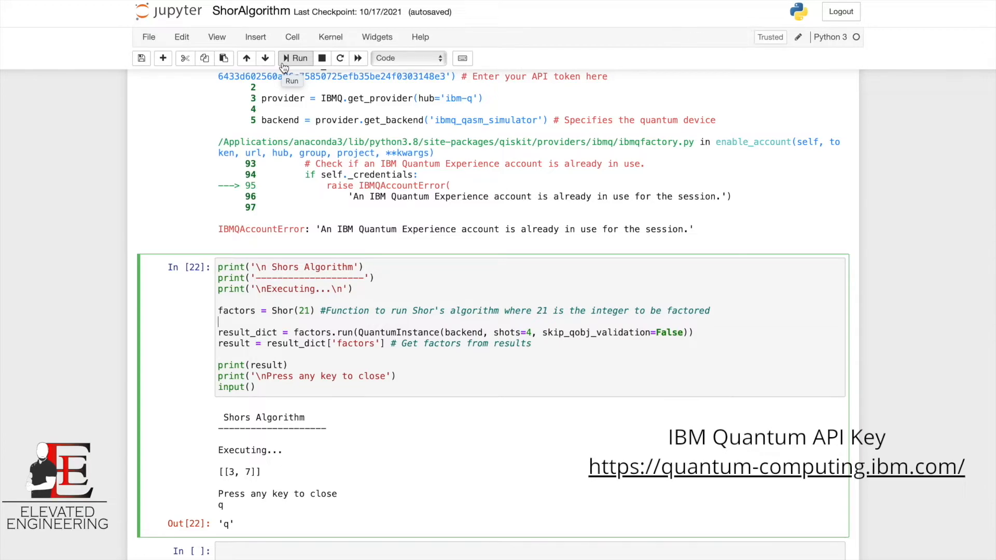
Run the Shor(21) cell again, get [[3, 7]], and enter 'q' at the prompt.
left_click(295, 58)
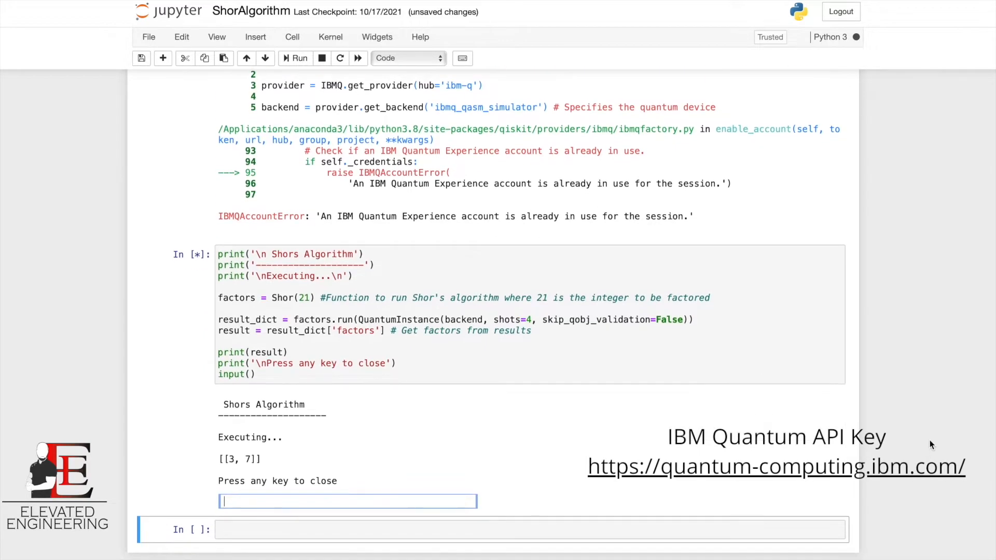
type("q")
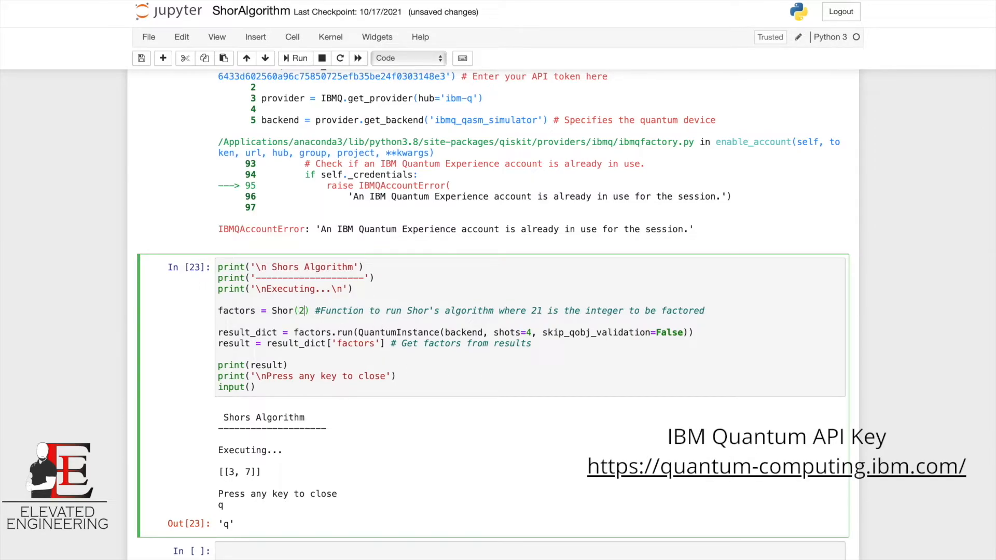
Change the number to factor to 27 and run the Shor cell.
type("7")
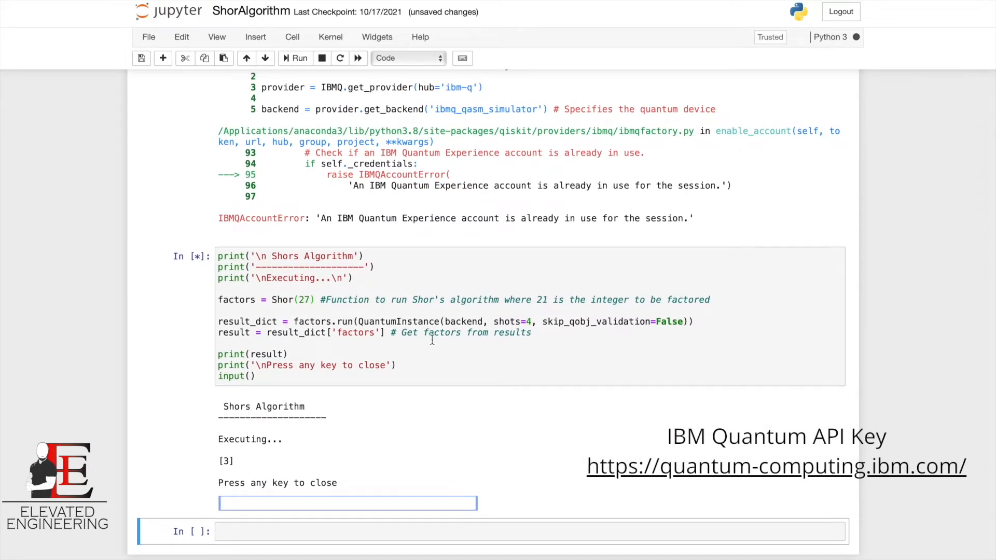
left_click(307, 300)
type("9")
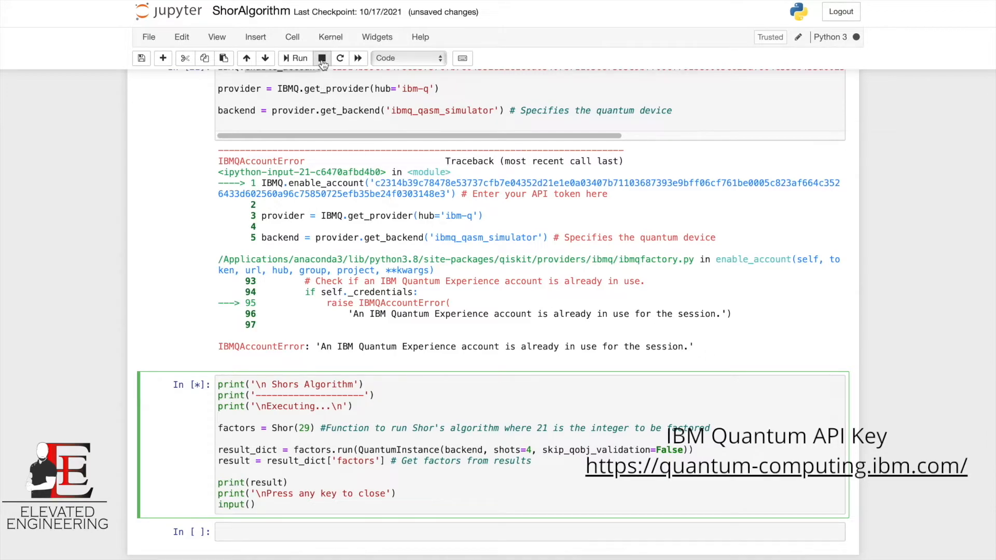
Interrupt and rerun the Shor(29) cell, getting [], and enter 'q' at the prompt.
left_click(322, 58)
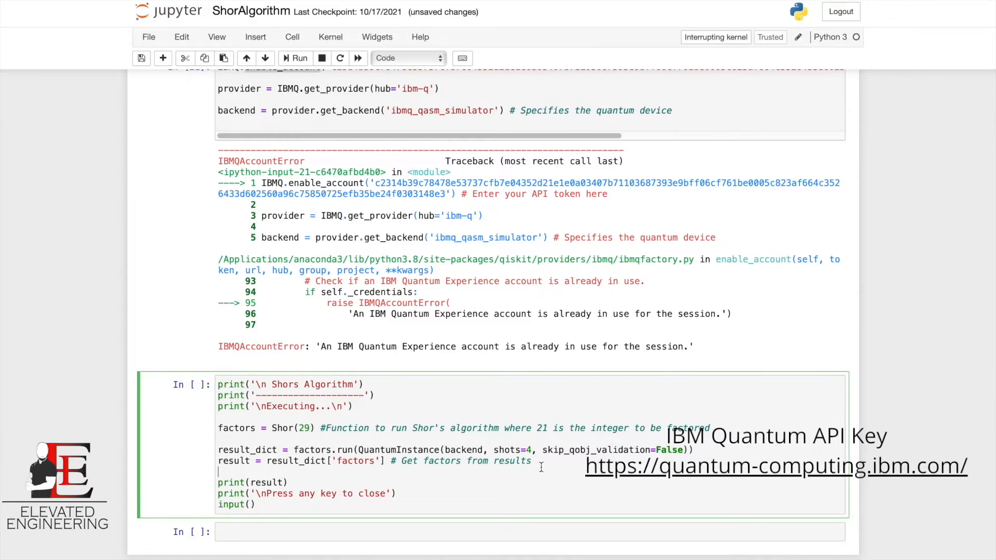
left_click(296, 58)
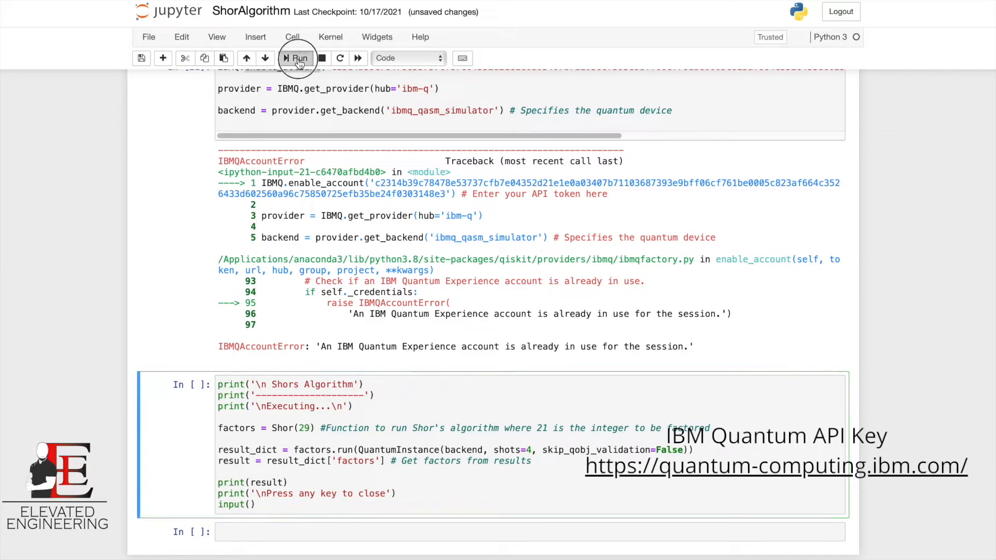
left_click(298, 57)
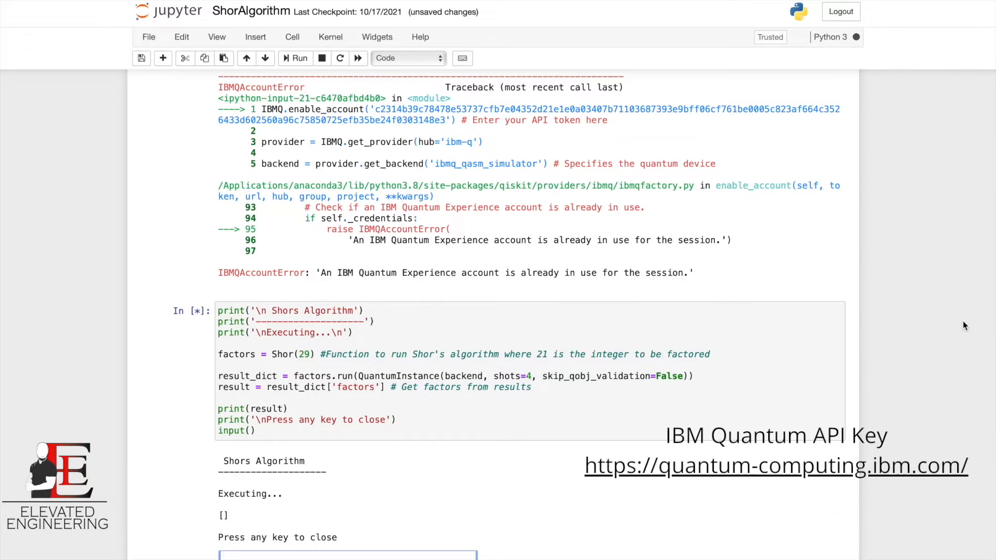
scroll("down", 3)
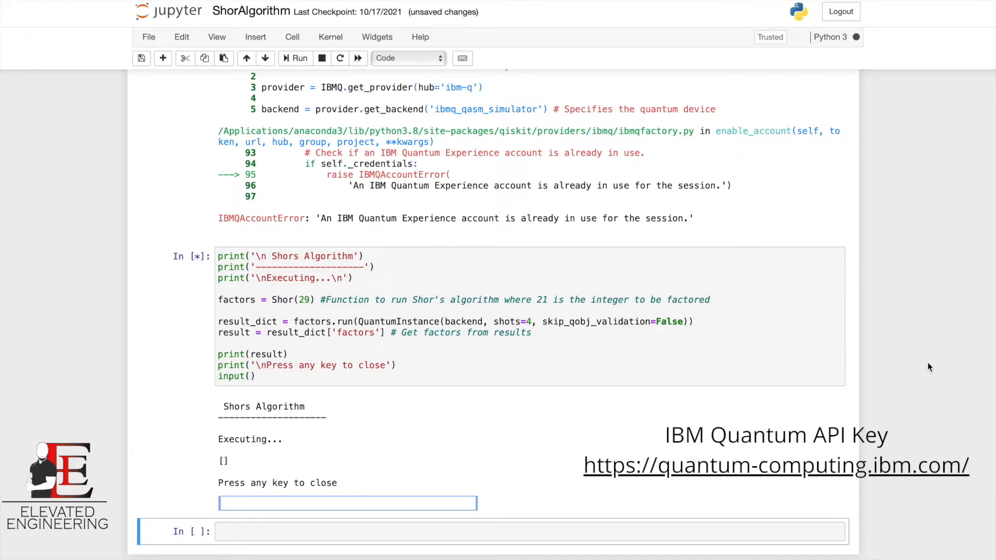
mouse_move(842, 386)
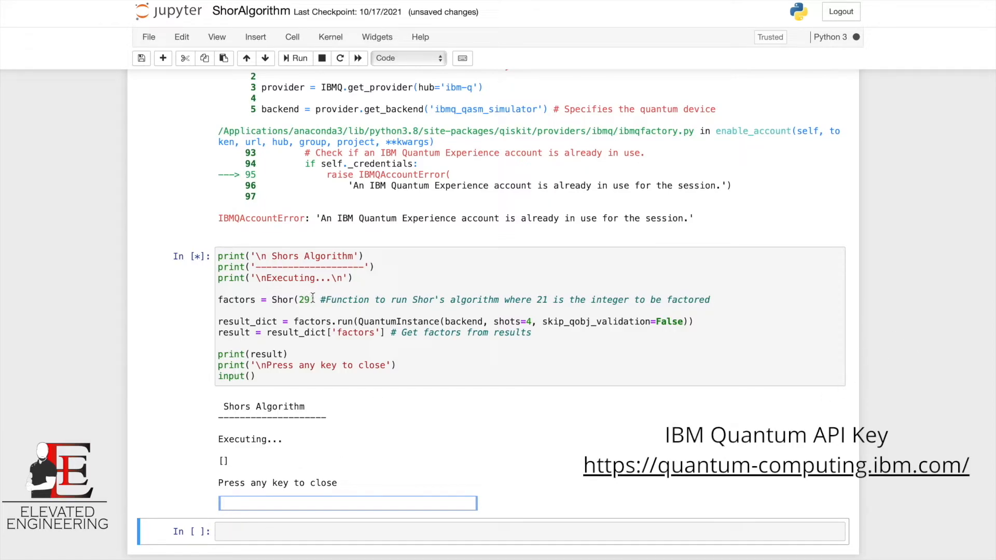
mouse_move(681, 448)
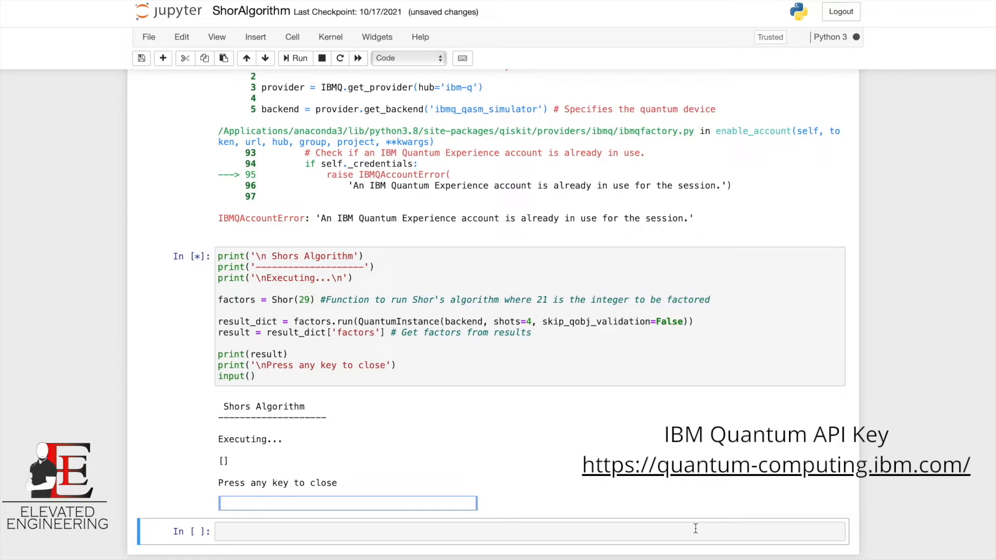
type("q")
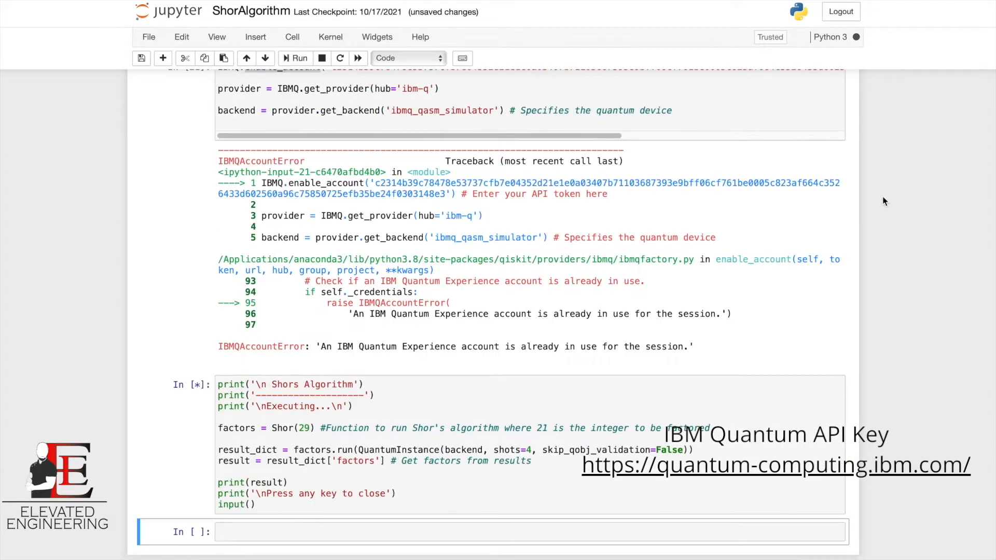
scroll("down", 3)
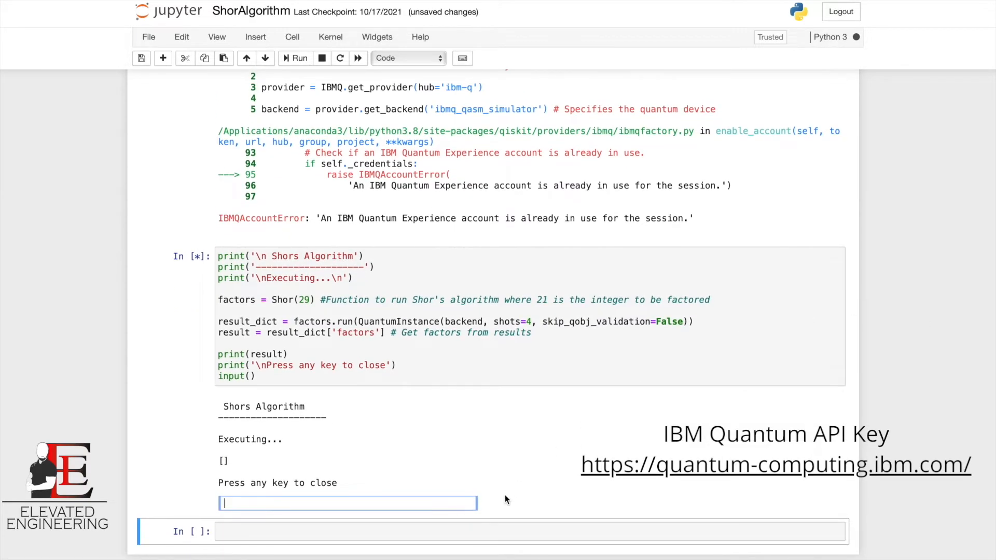
Enter 'q' in the Shor(29) cell's prompt to finish the repeated run, which still shows [].
type("q")
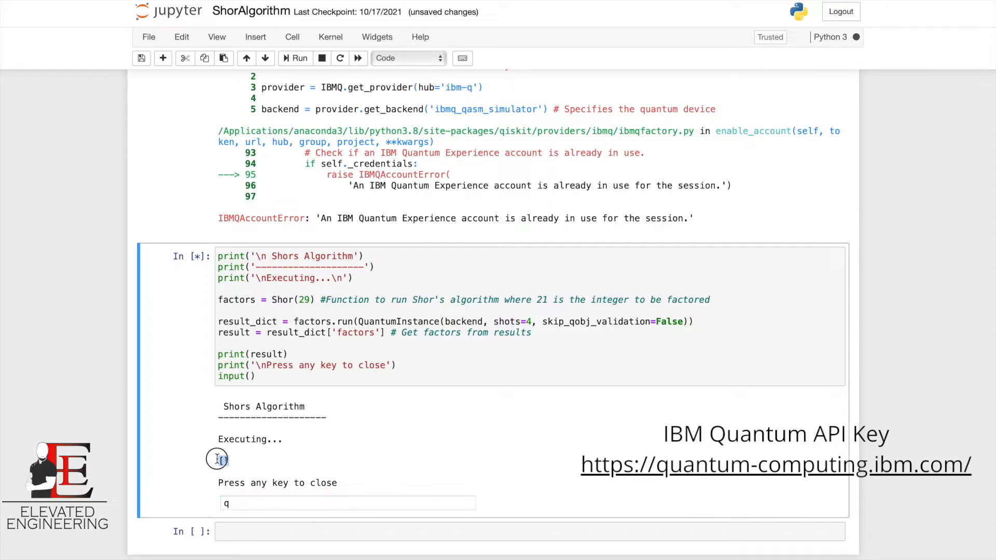
left_click(347, 502)
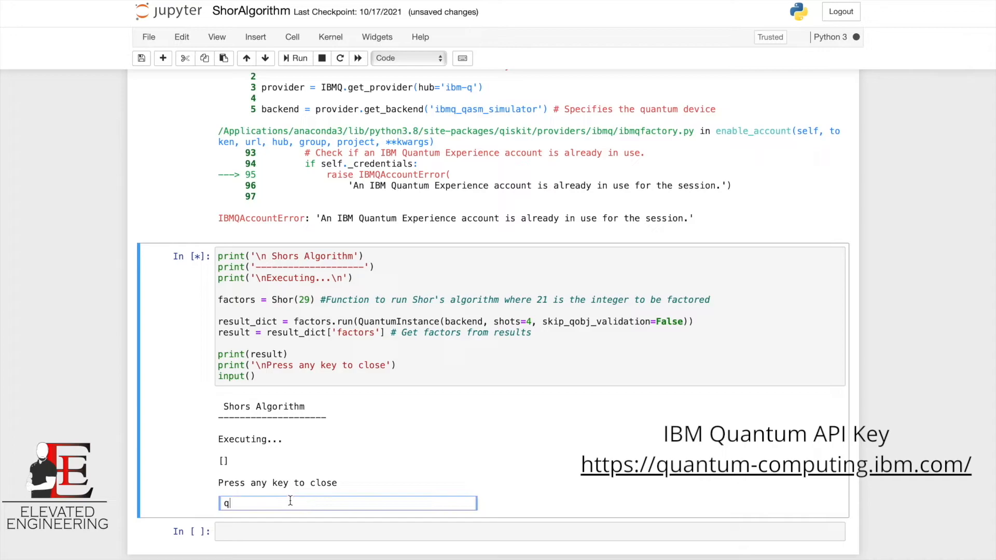
key("Enter")
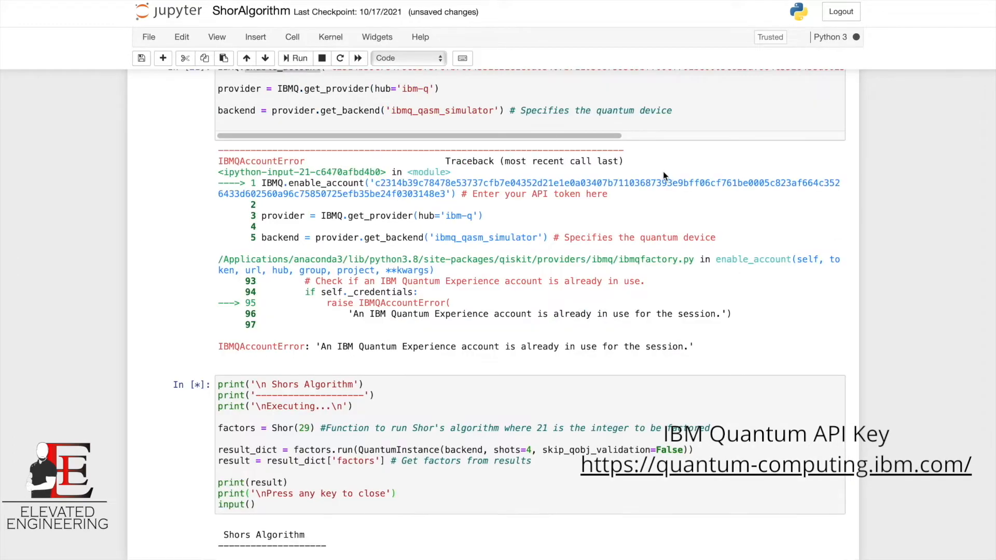
scroll("down", 3)
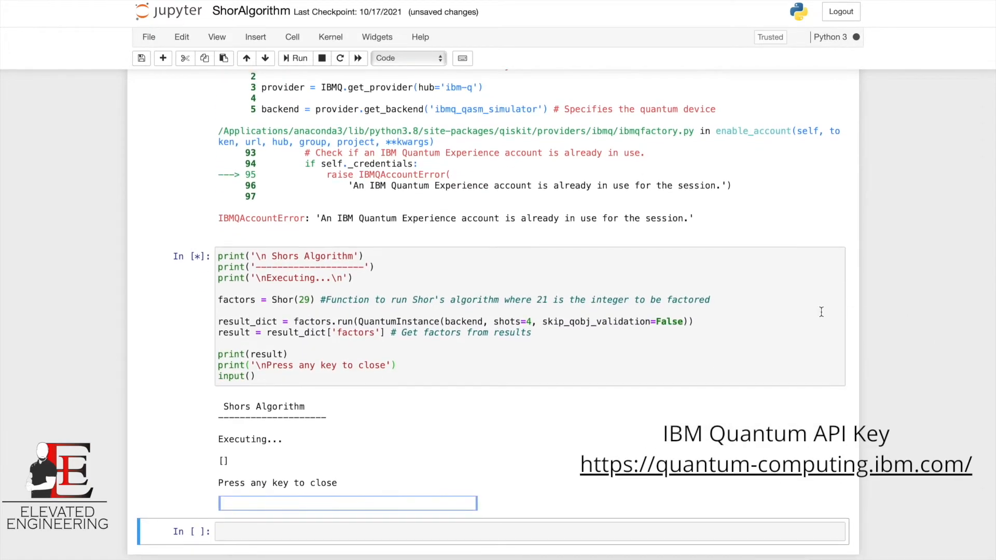
Answer the closing prompt with 'q' and rerun the Shor cell factoring 29.
type("q")
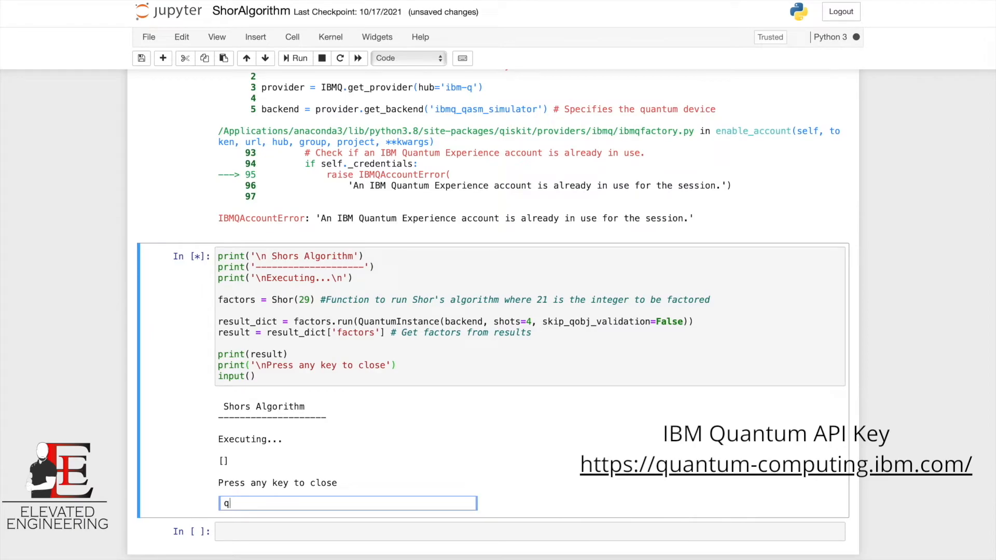
key("Enter")
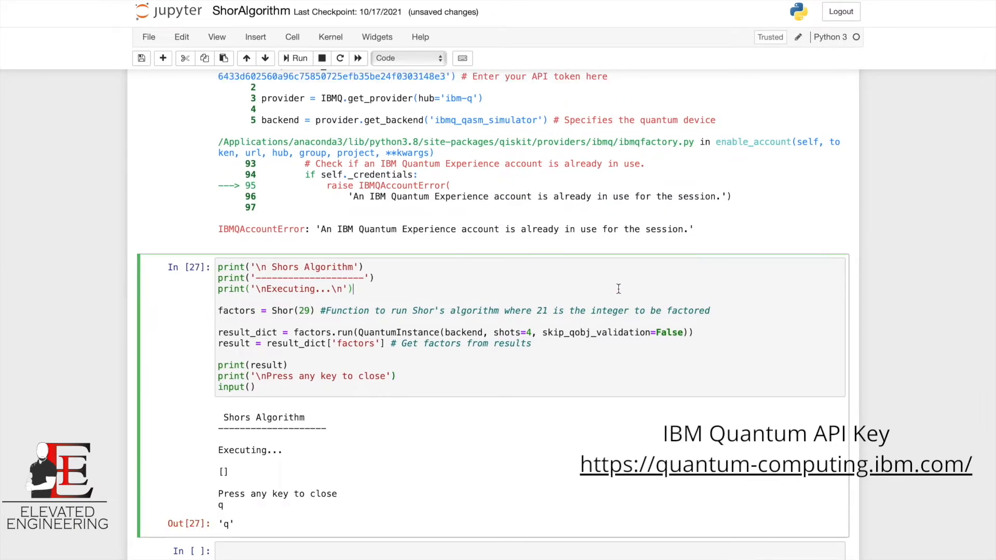
left_click(294, 57)
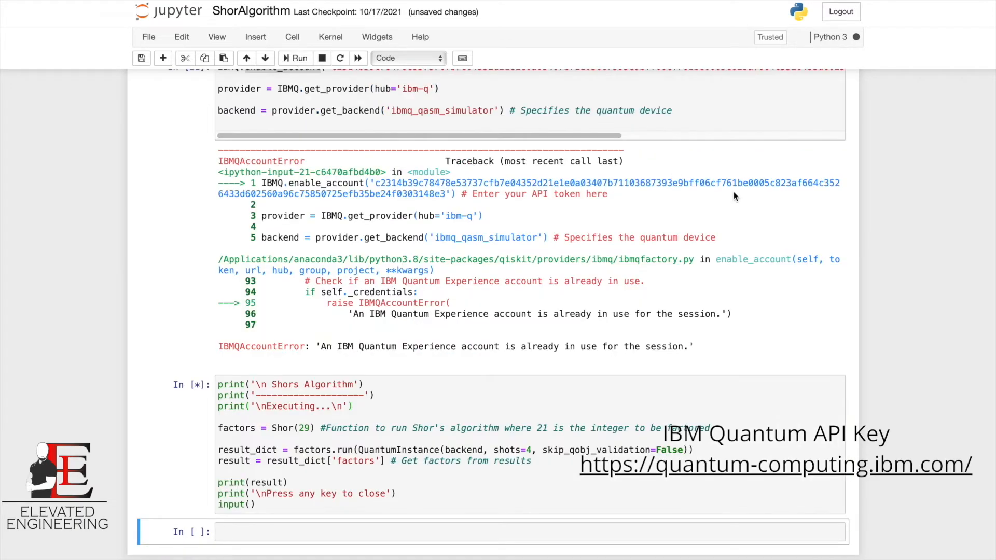
scroll("down", 3)
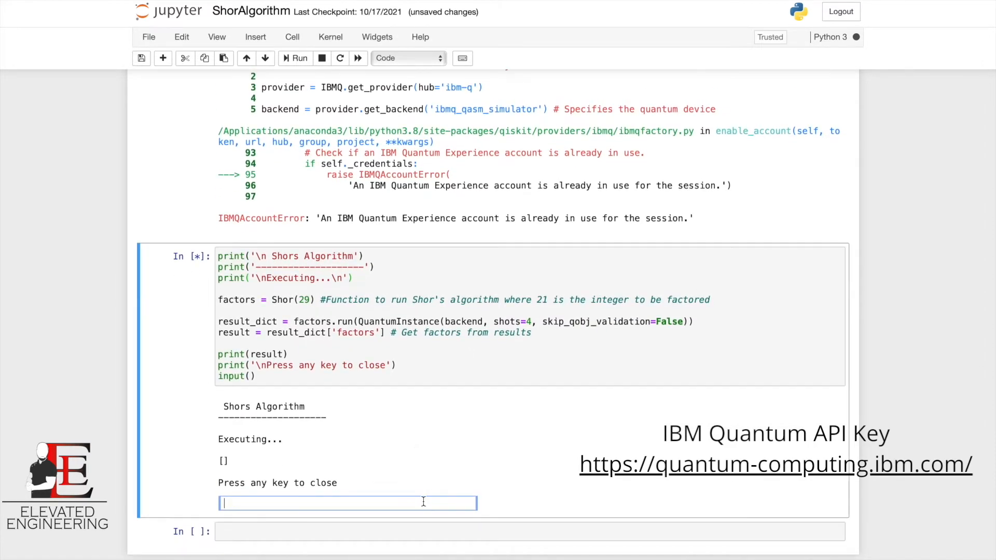
Answer 'q' again and run factoring 29 once more, still returning [].
type("q")
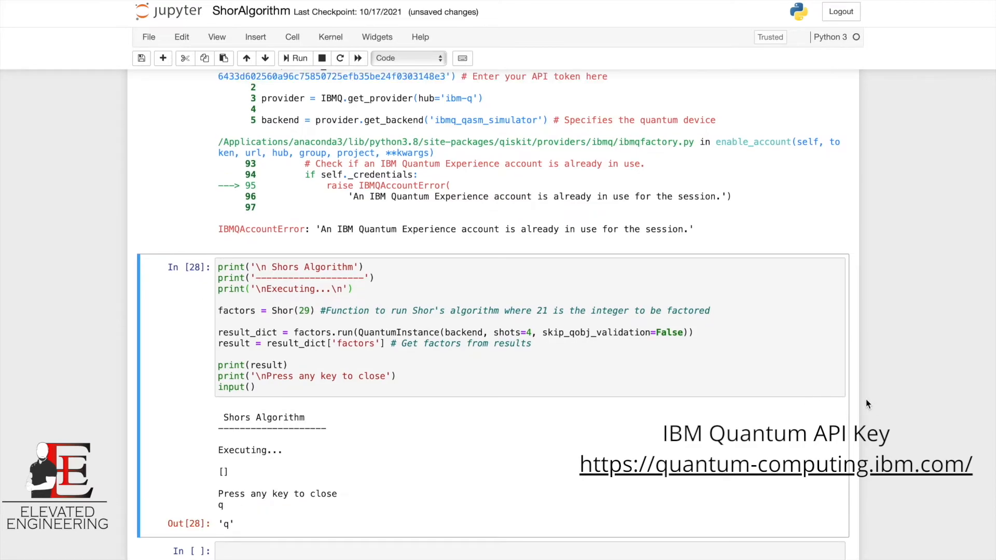
left_click(295, 58)
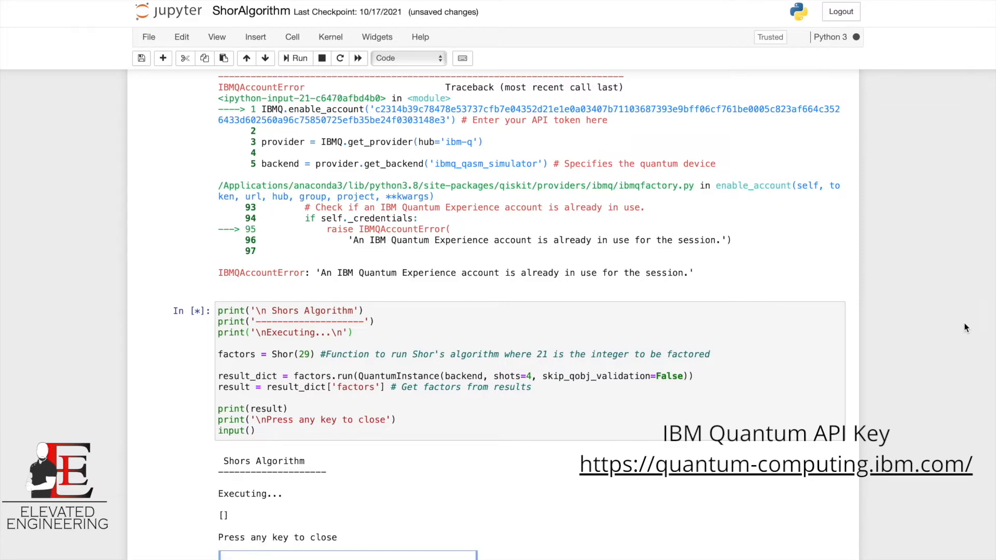
scroll("down", 3)
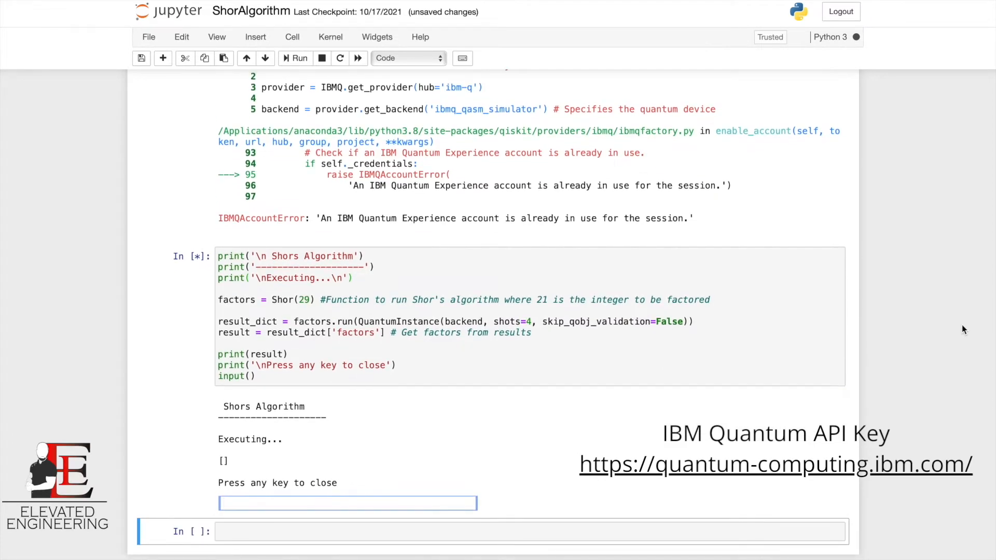
type("q")
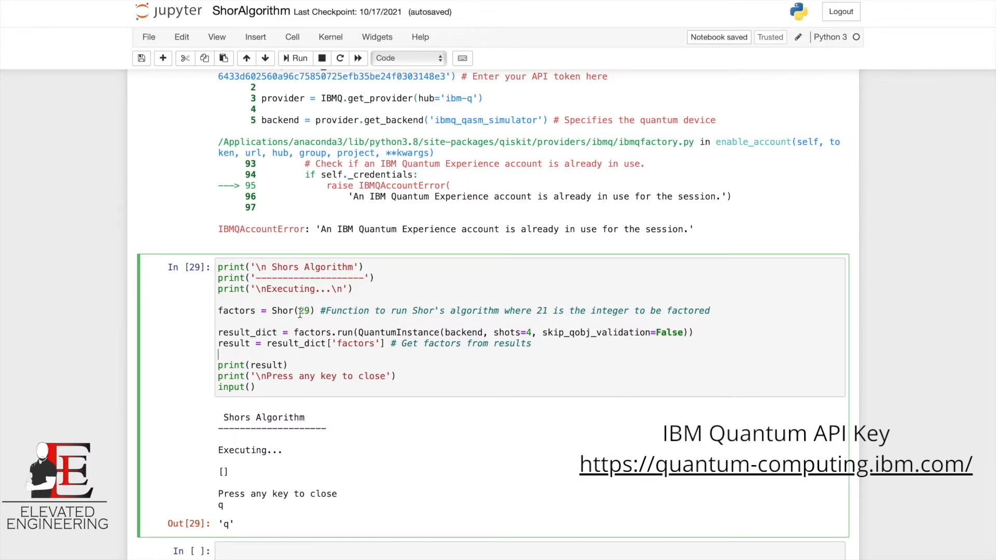
Change Shor(29) to Shor(21) and run the cell, producing [[3, 7]].
type("21")
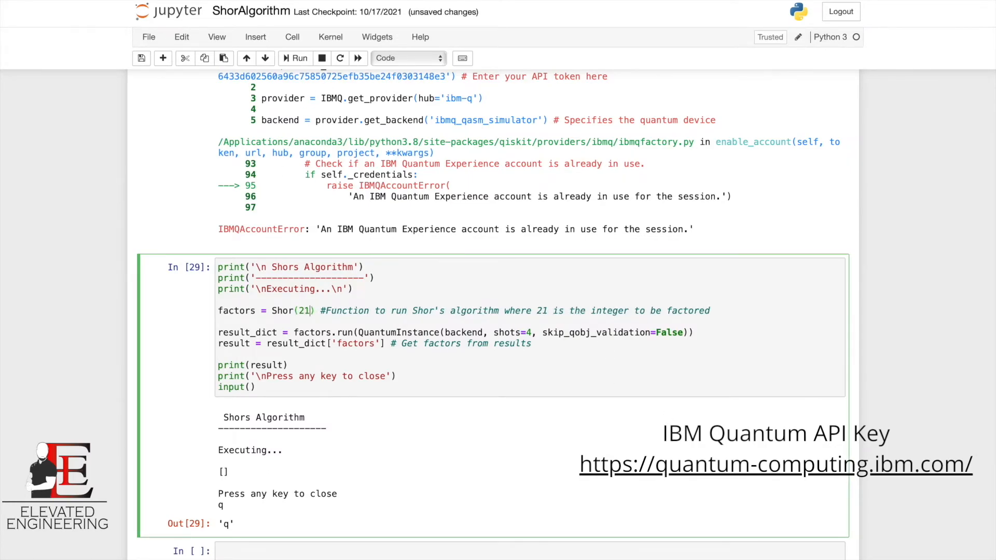
left_click(295, 58)
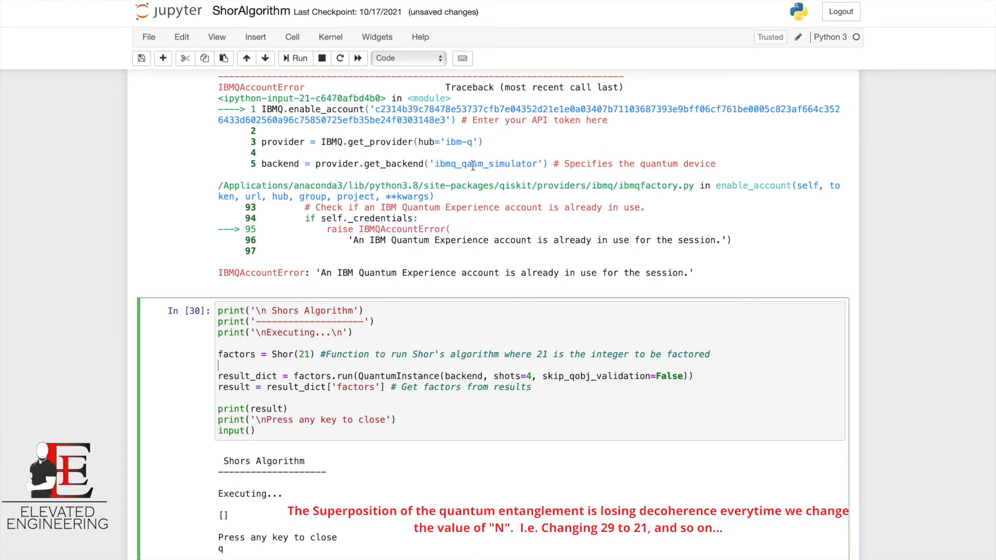
left_click(295, 59)
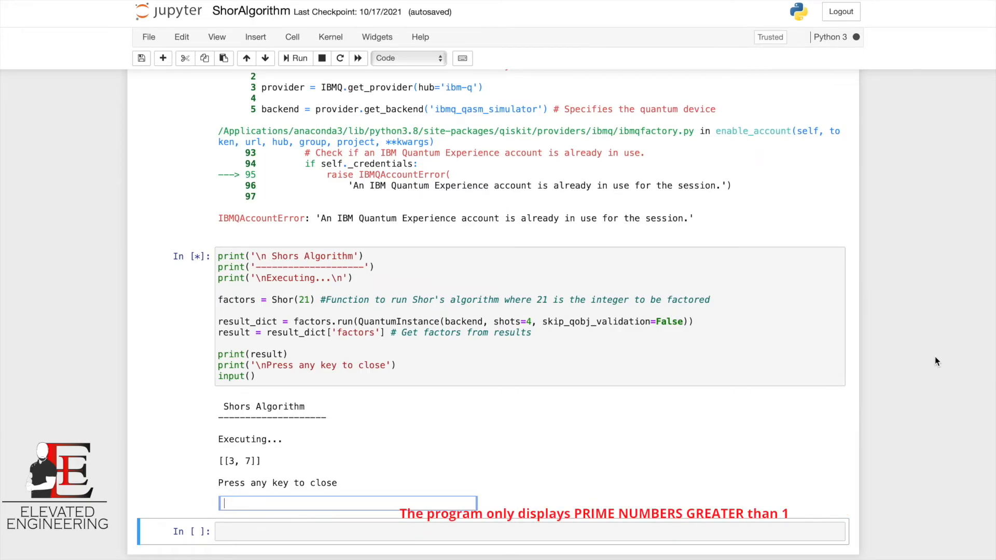
Answer the 21 run's closing prompt with 'q', completing the cell at Out[31].
type("q")
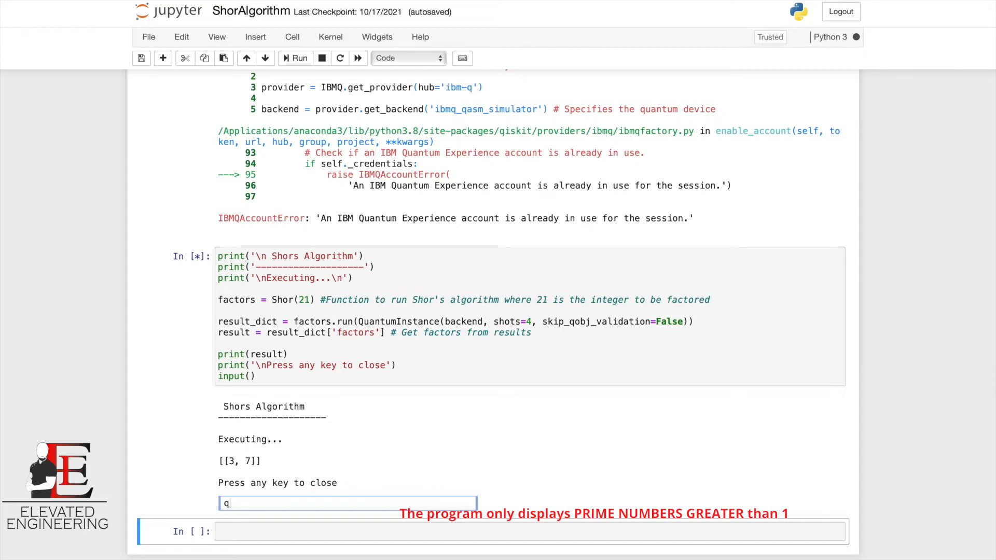
key("enter")
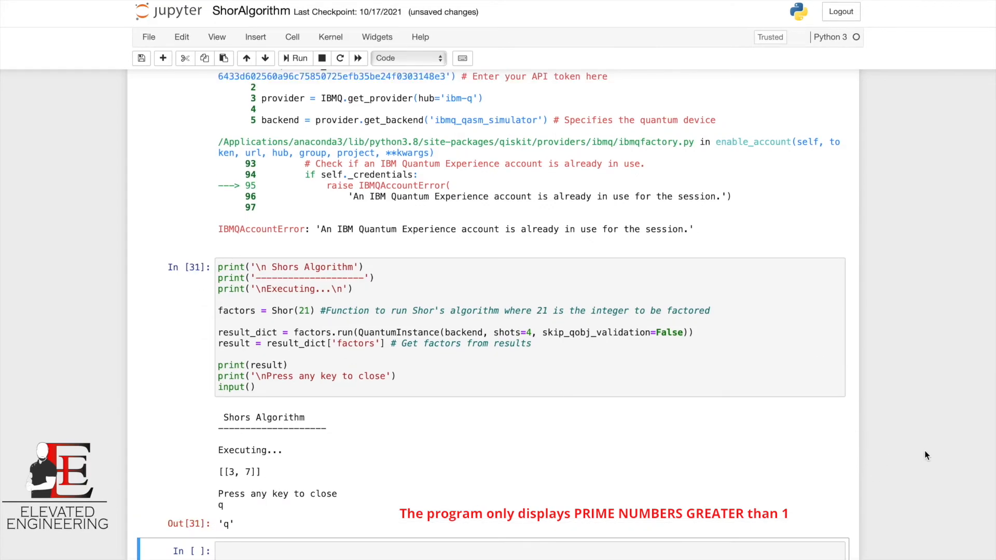
scroll("up", 3)
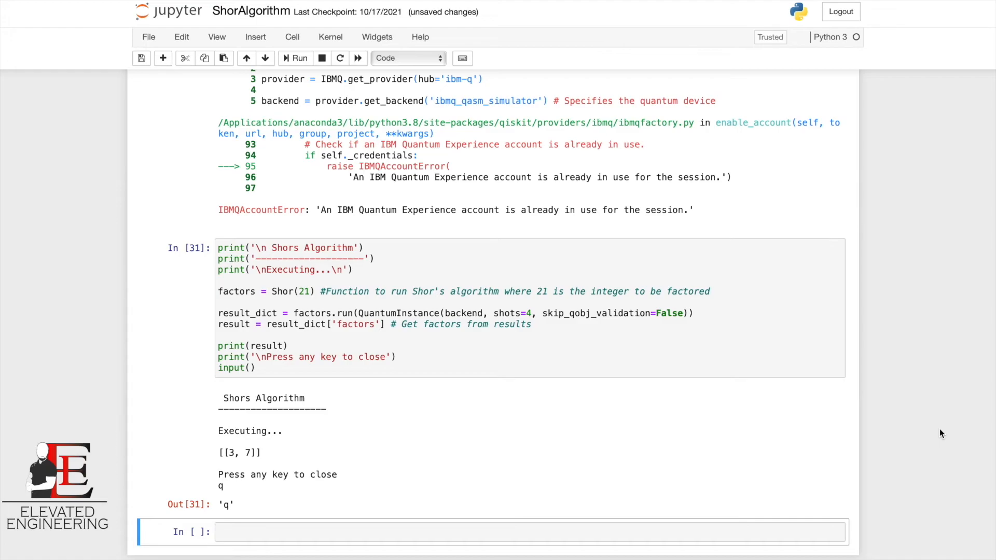
mouse_move(946, 450)
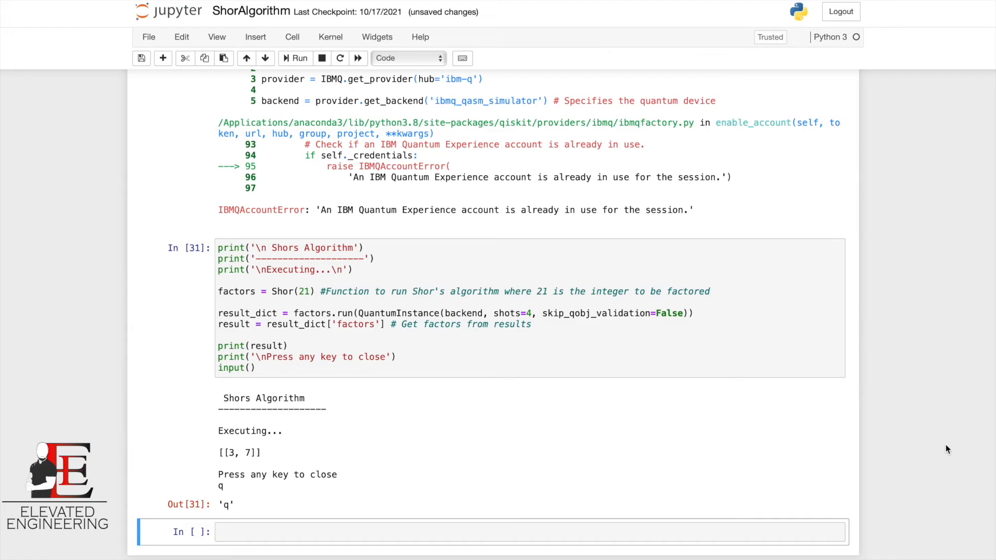
mouse_move(944, 428)
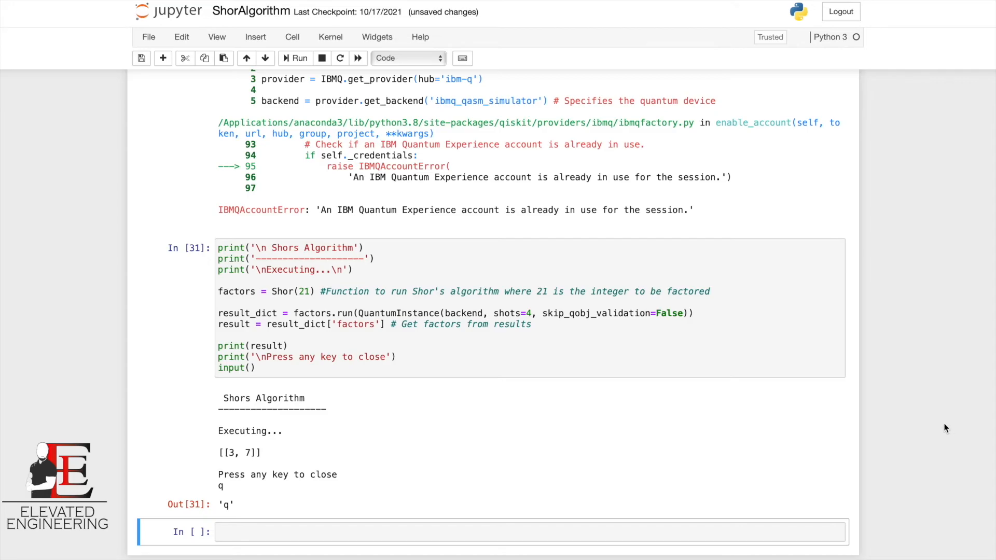